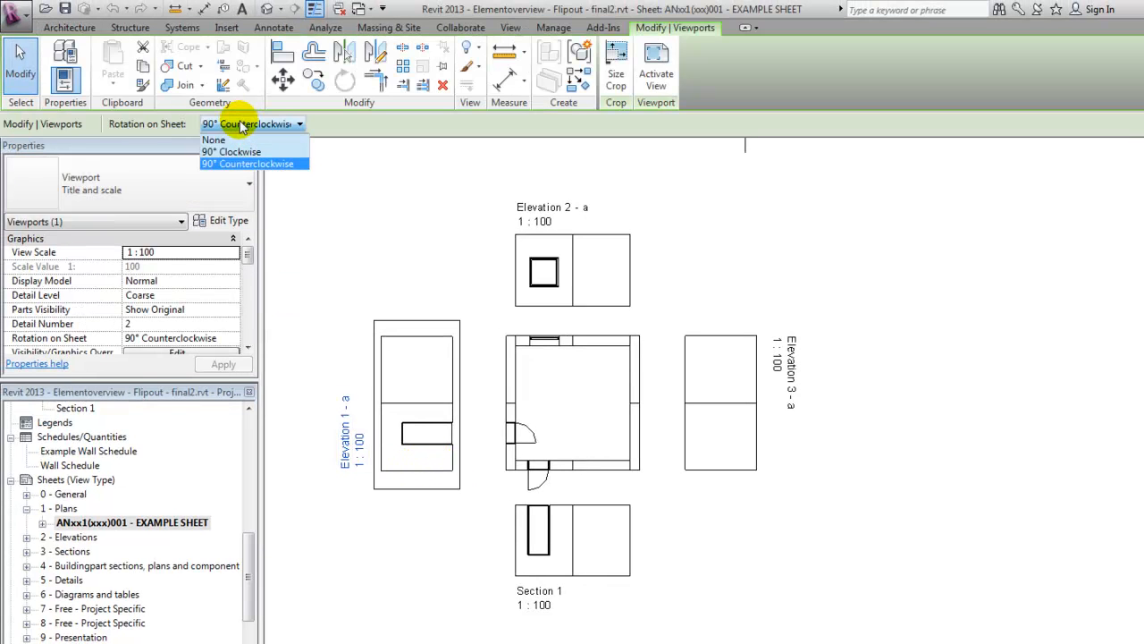
mouse_move(241, 152)
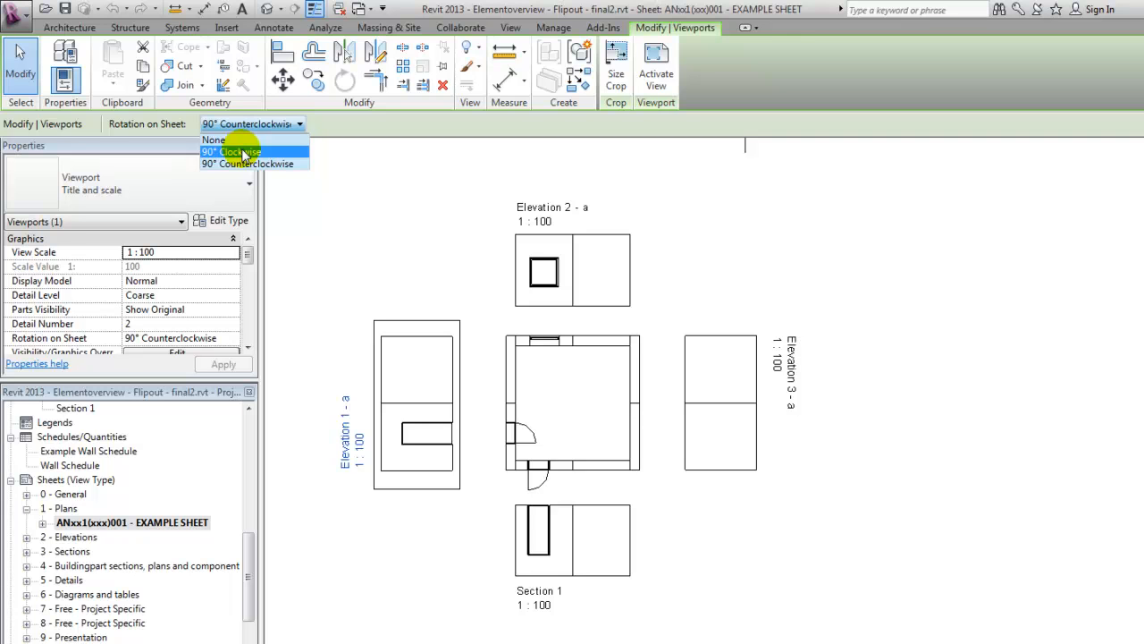
mouse_move(246, 164)
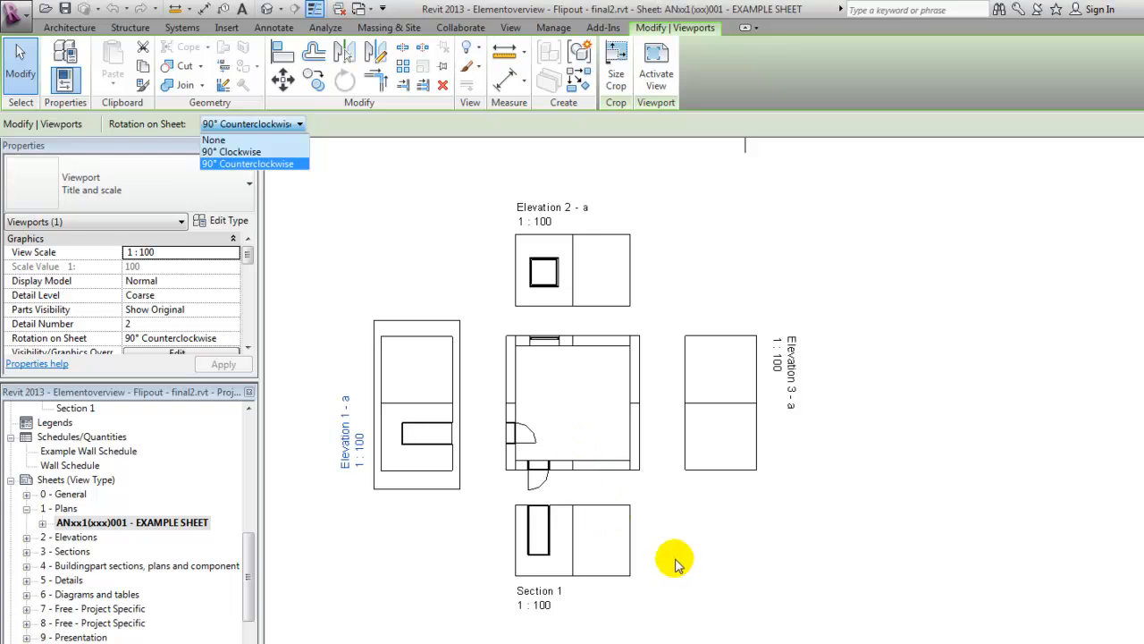
Open Section 1 from the Project Browser so the tall opening shows on the left
left_click(213, 139)
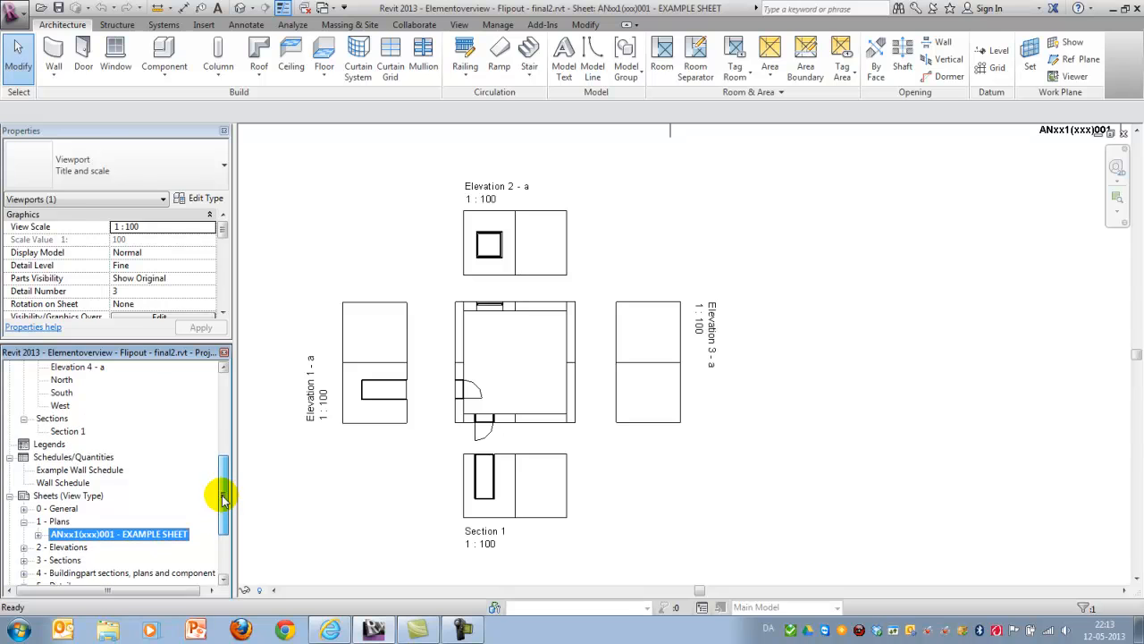
left_click(67, 429)
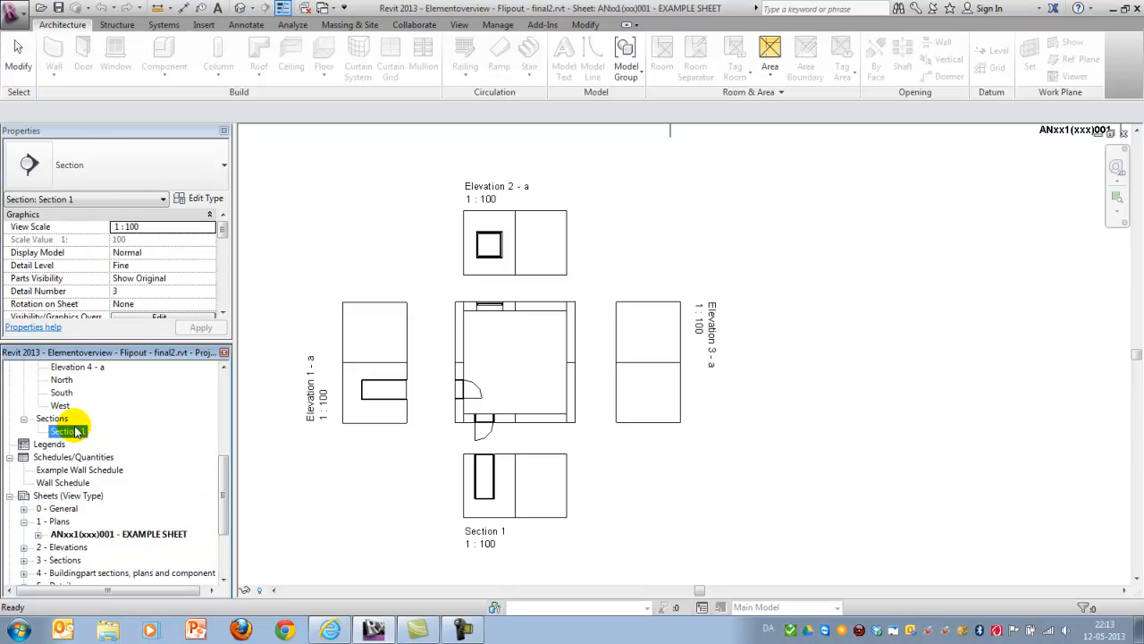
double_click(61, 431)
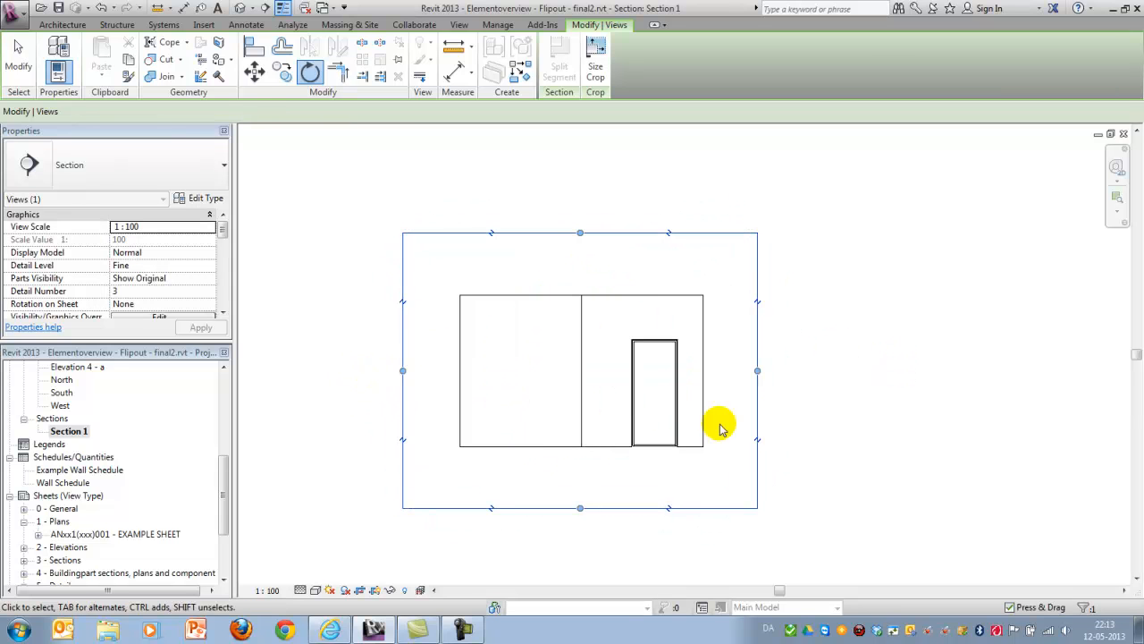
mouse_move(892, 452)
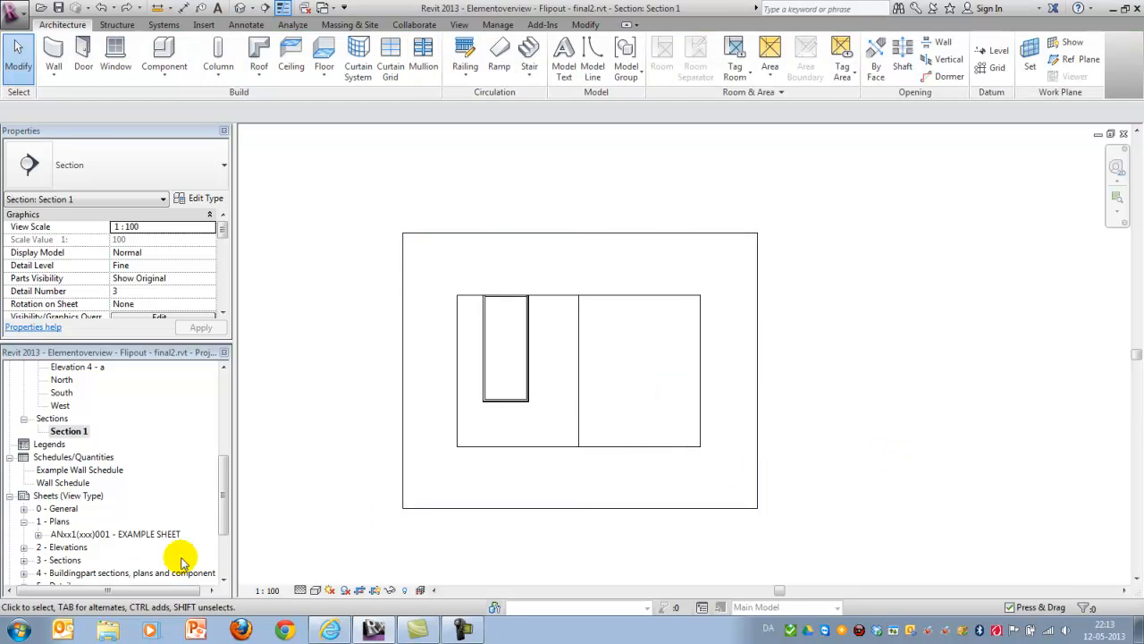
scroll("down", 3)
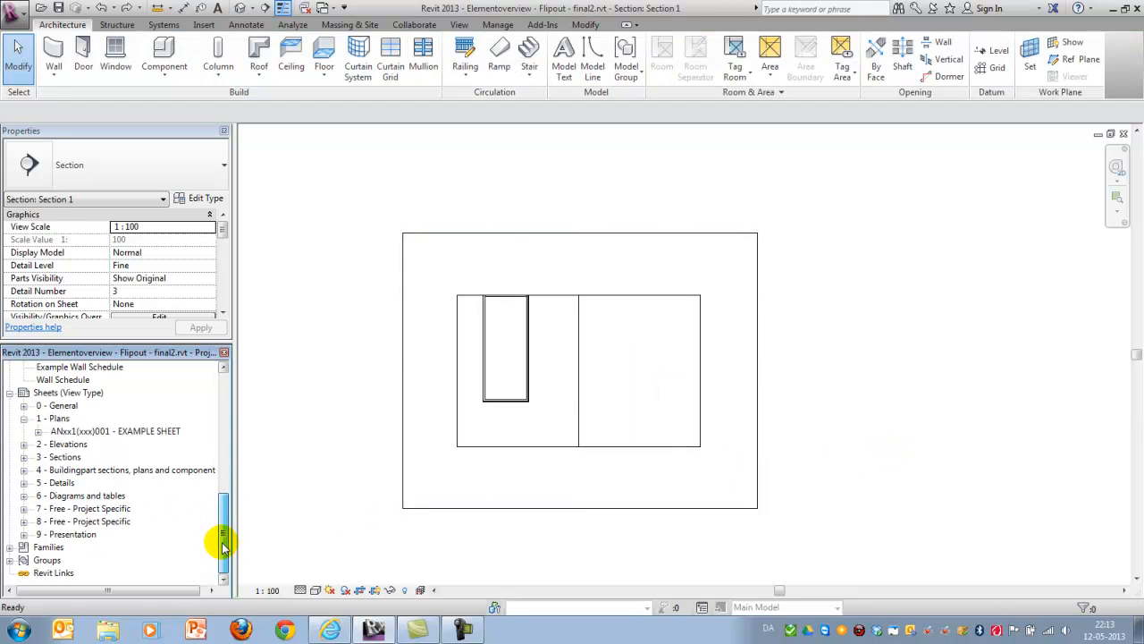
Reopen the example sheet and check the updated Section 1 viewport
double_click(114, 431)
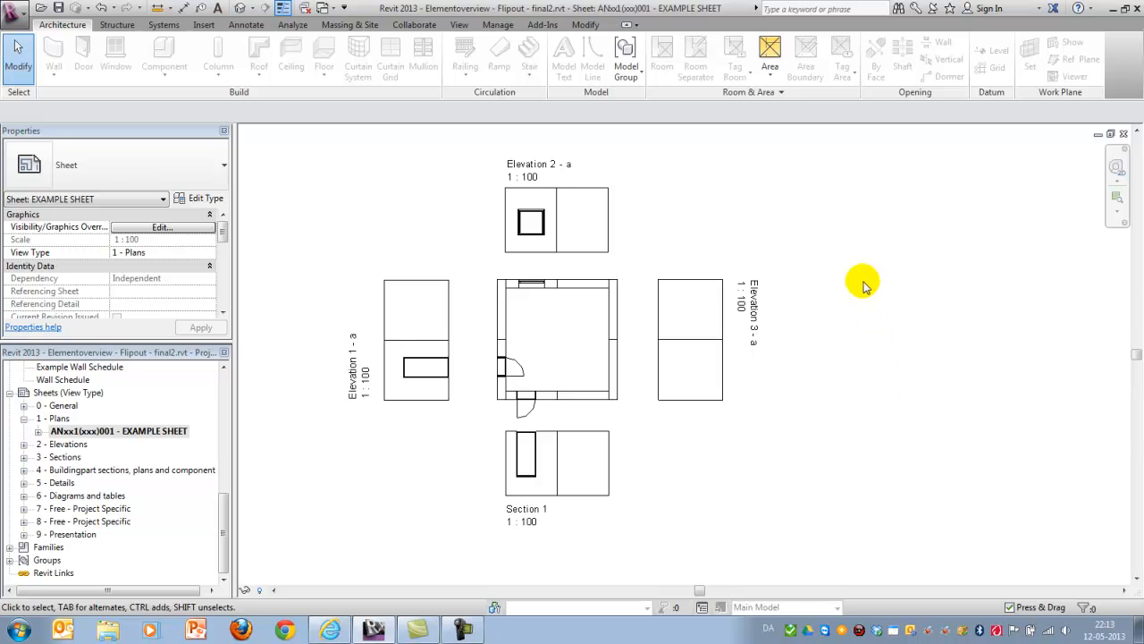
mouse_move(579, 539)
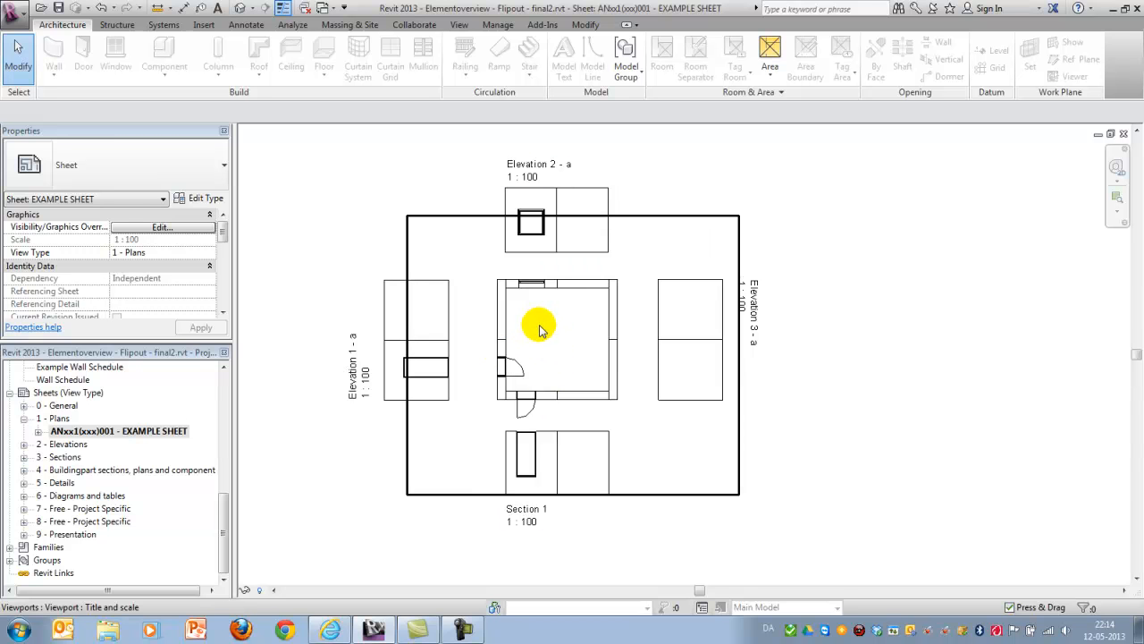
mouse_move(472, 347)
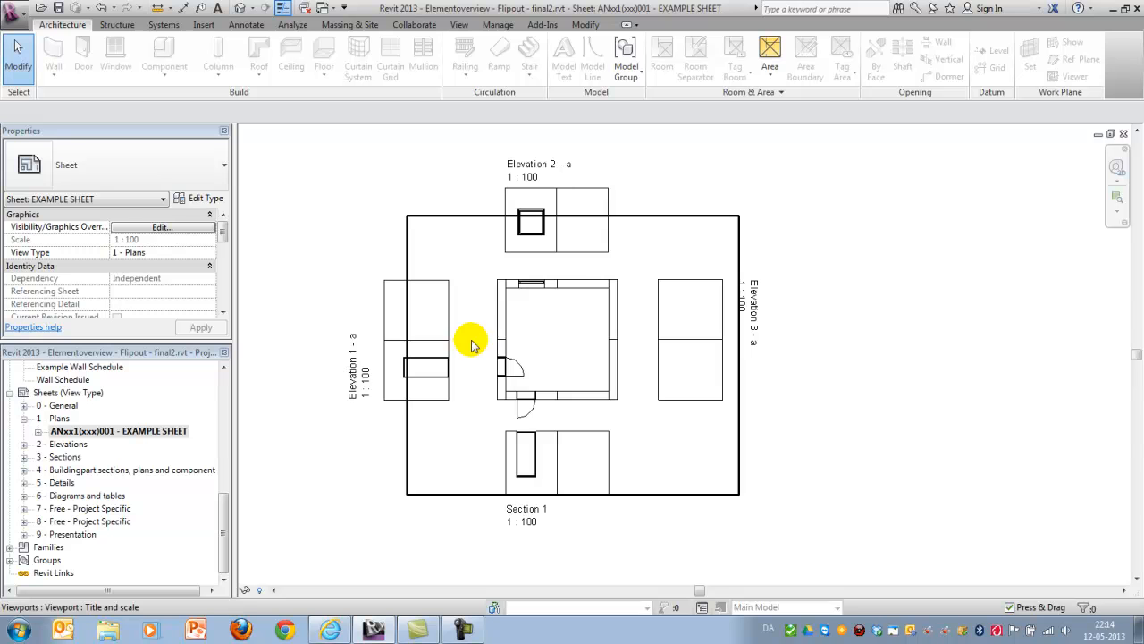
mouse_move(600, 347)
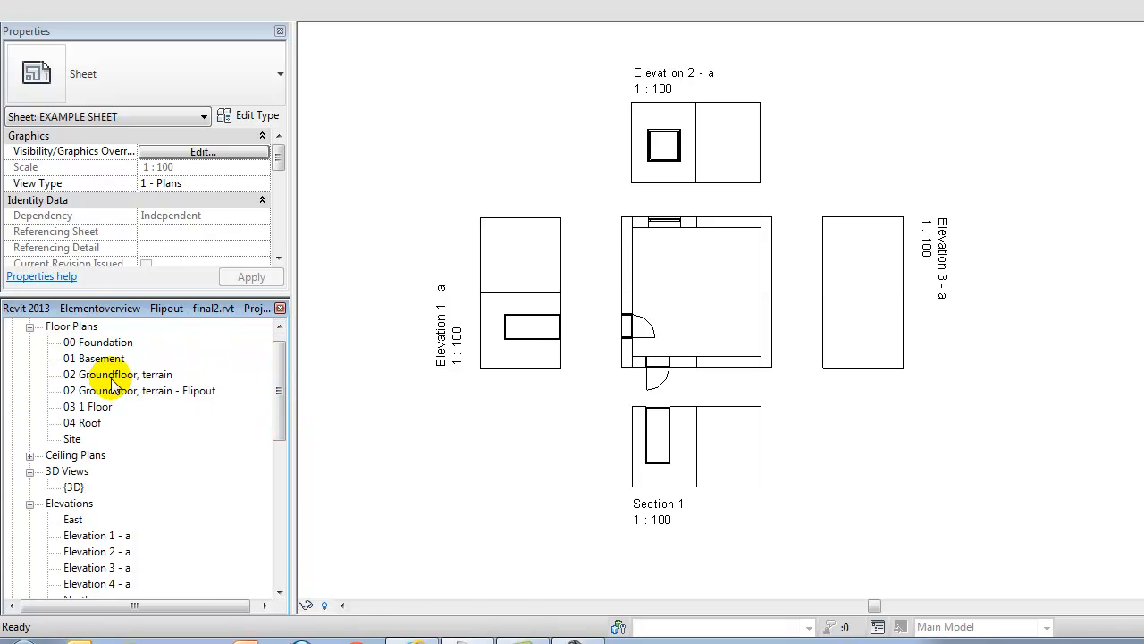
Duplicate the 02 Groundfloor, terrain plan and rename the copy with the 'Flip' outside-view name
double_click(111, 373)
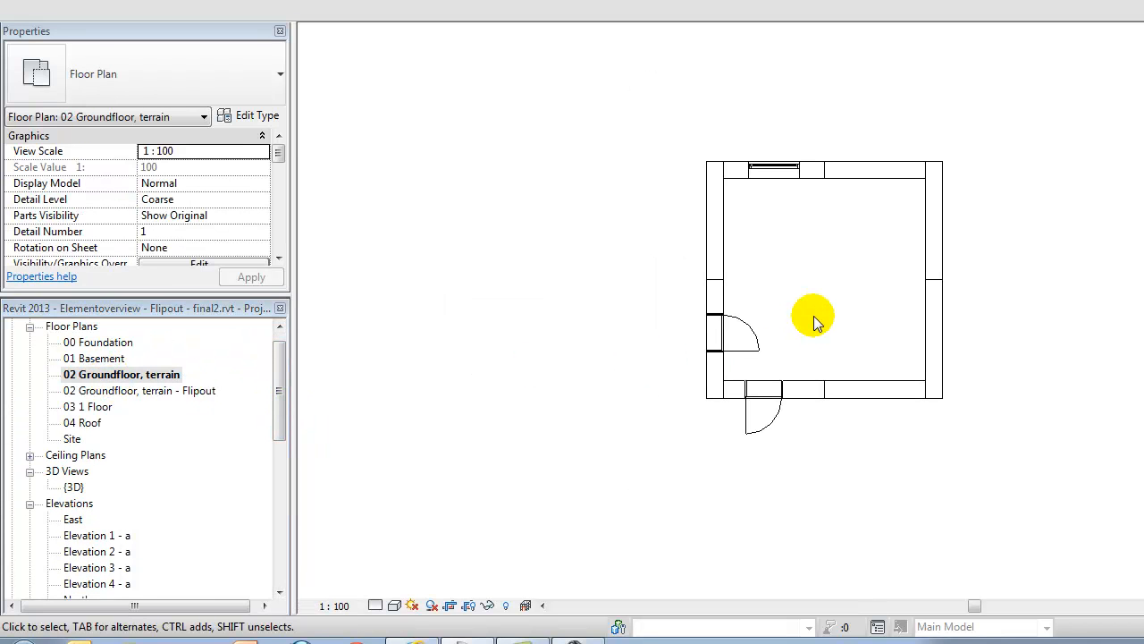
right_click(121, 373)
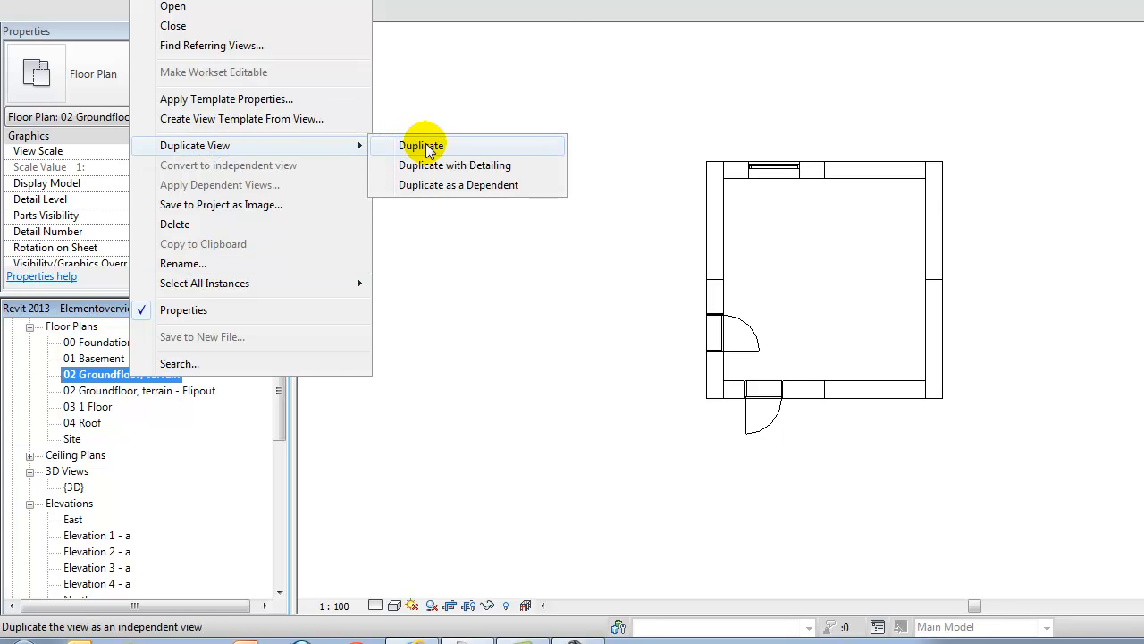
left_click(422, 144)
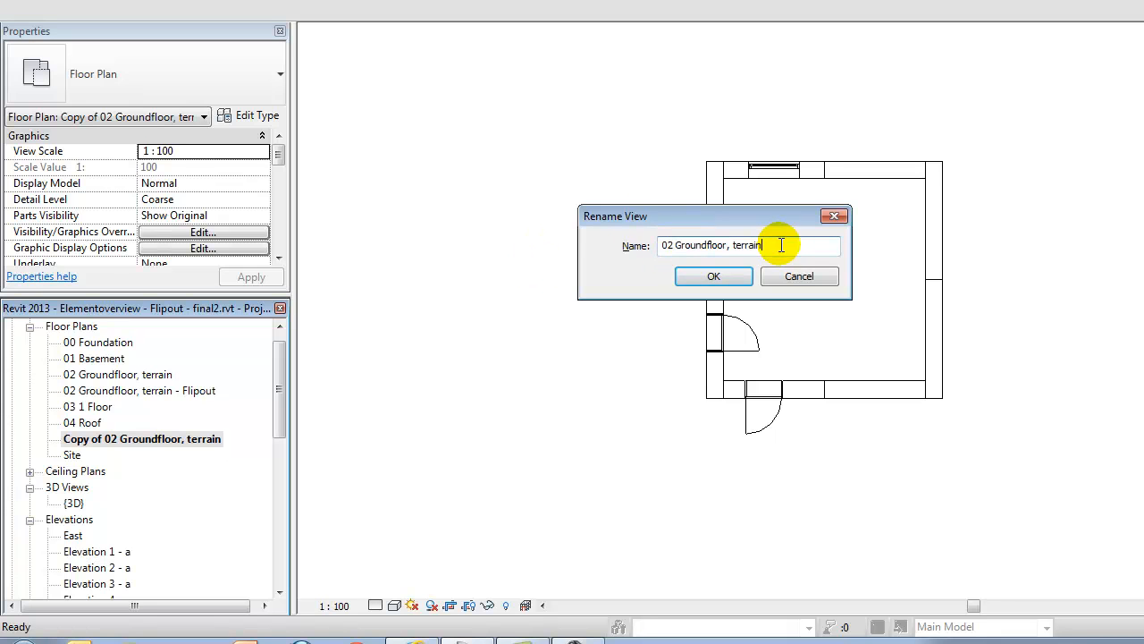
type("Flipout from")
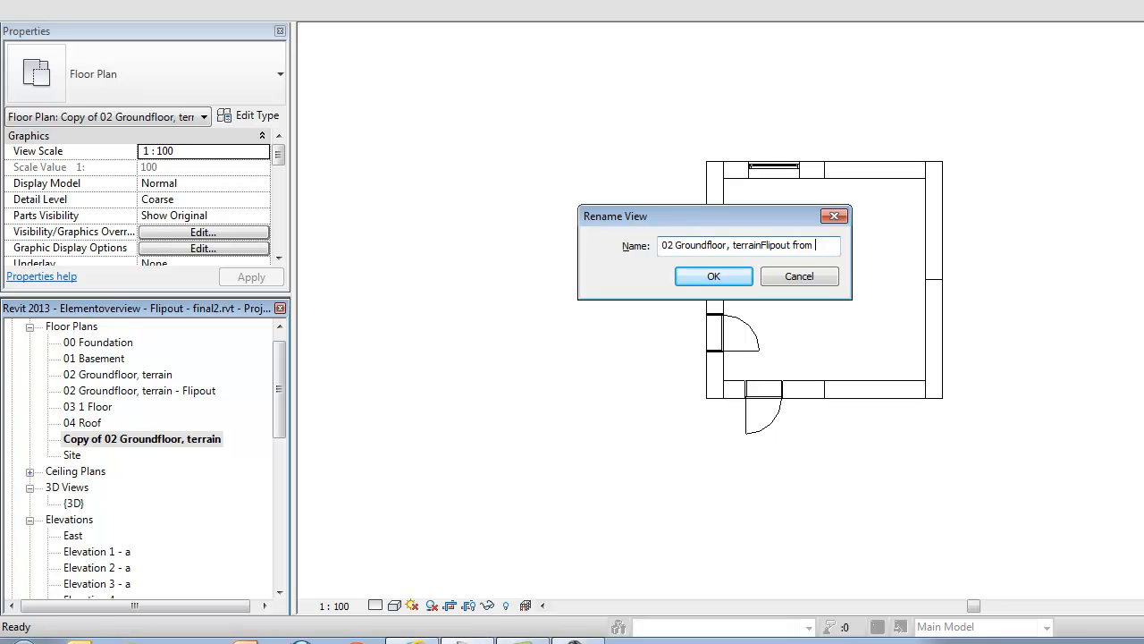
left_click(711, 275)
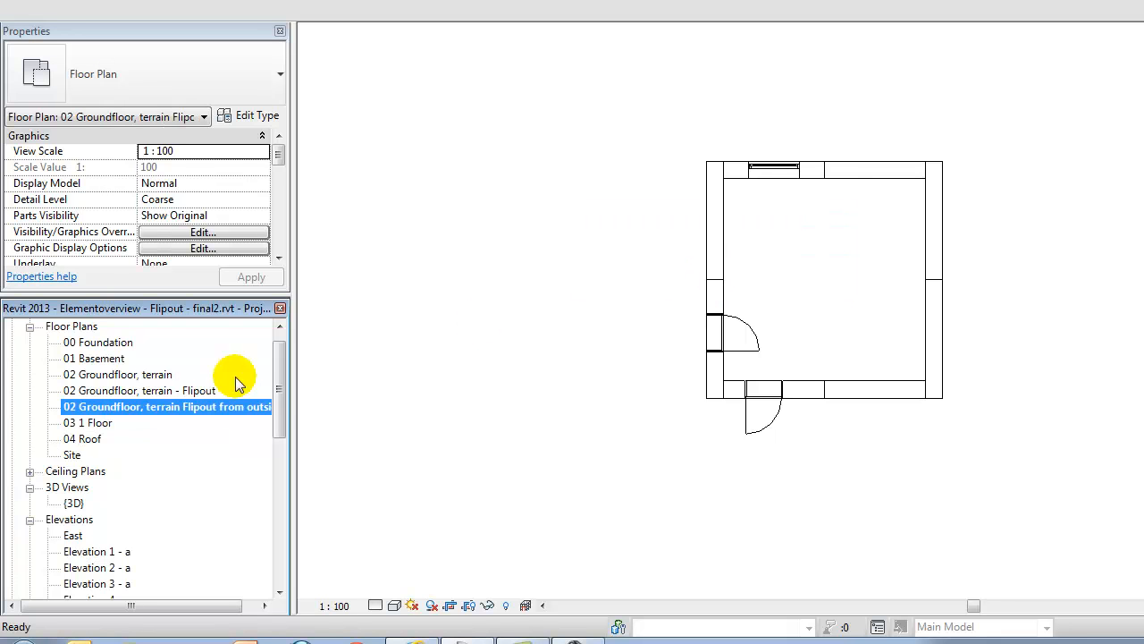
mouse_move(347, 624)
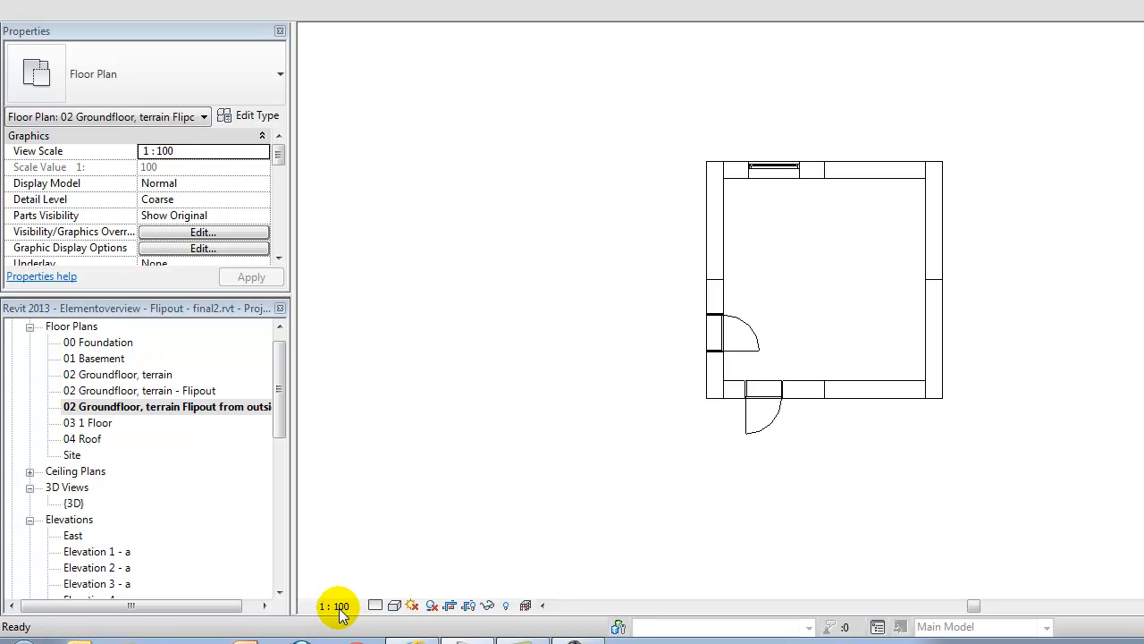
Set the flip-out plan's scale to 1:50 and scroll the Project Browser toward the sheet
left_click(336, 604)
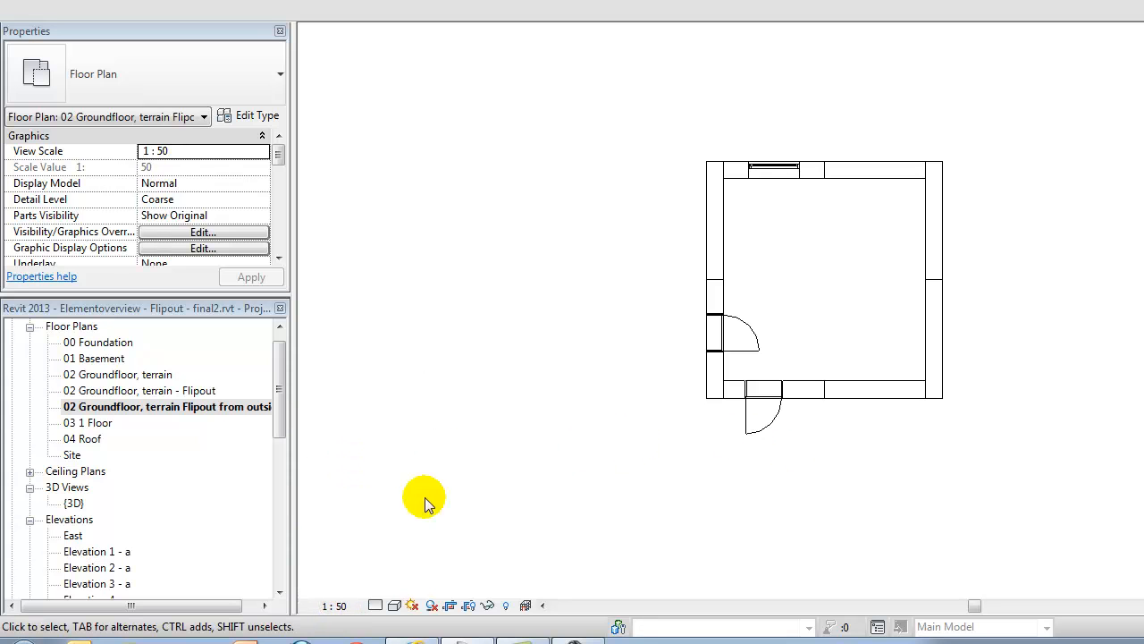
scroll("down", 3)
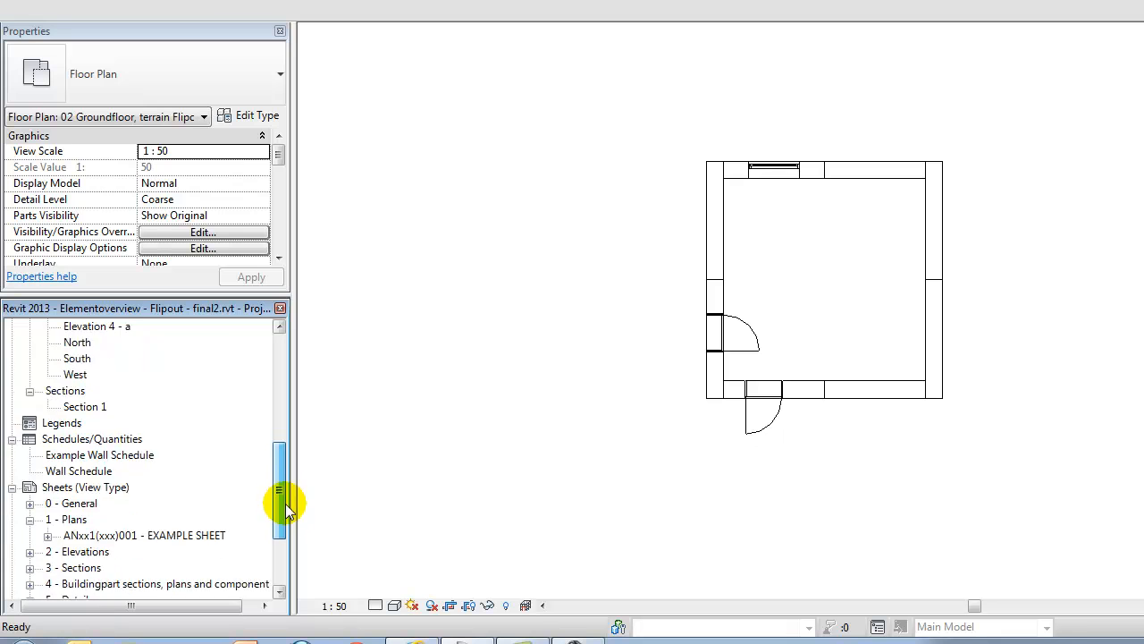
scroll("down", 3)
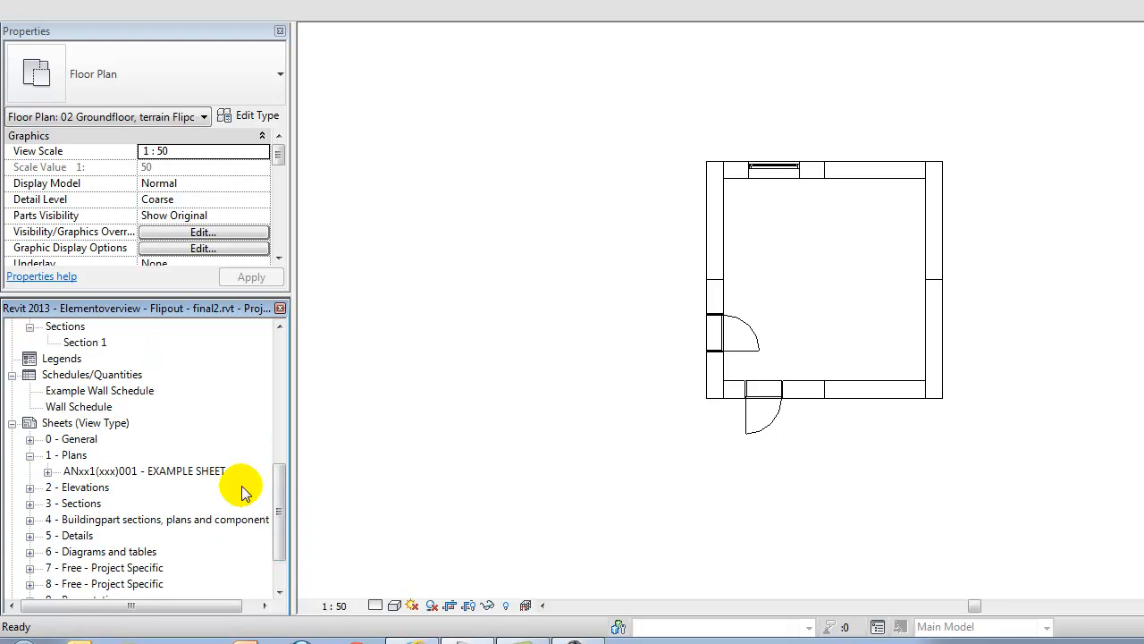
scroll("down", 3)
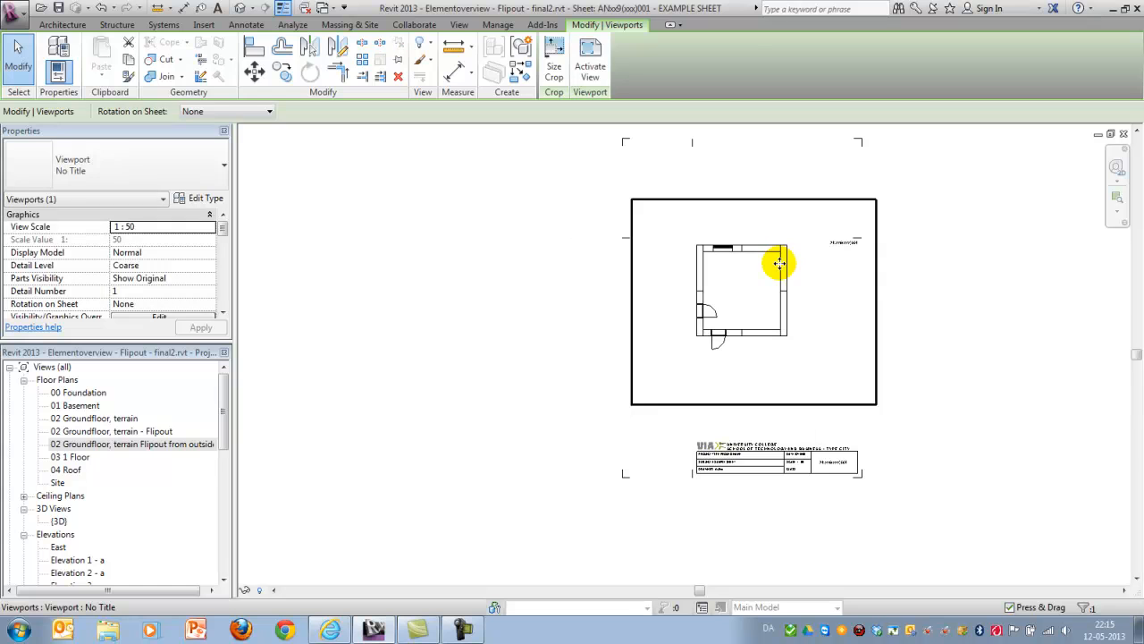
Open the East elevation and hide its level lines in the view
left_click(260, 451)
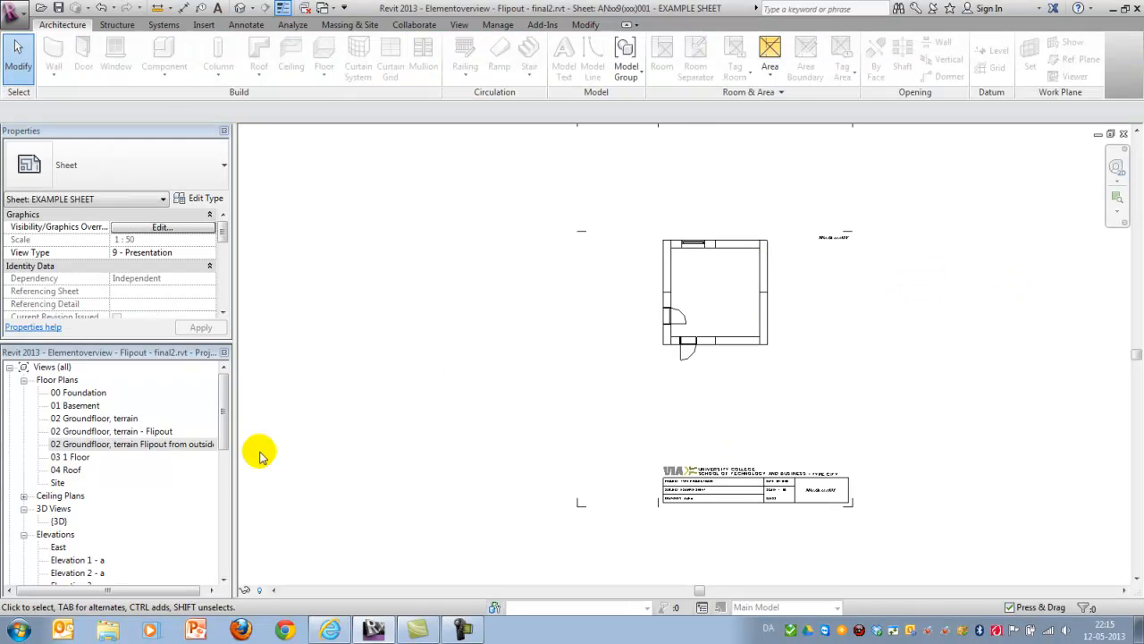
double_click(132, 443)
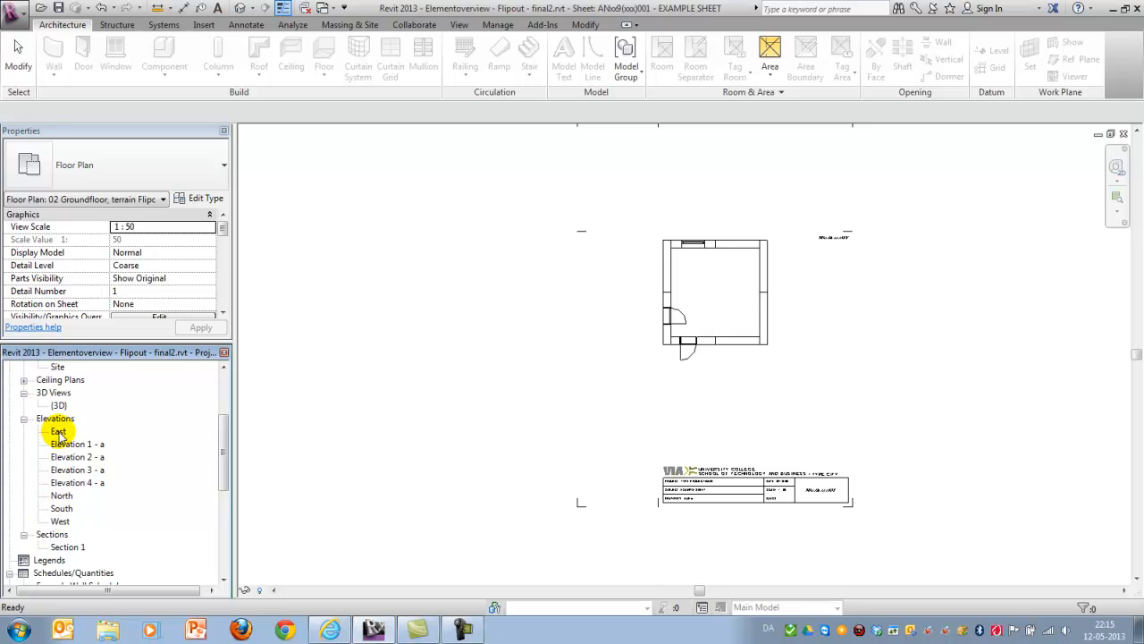
double_click(57, 431)
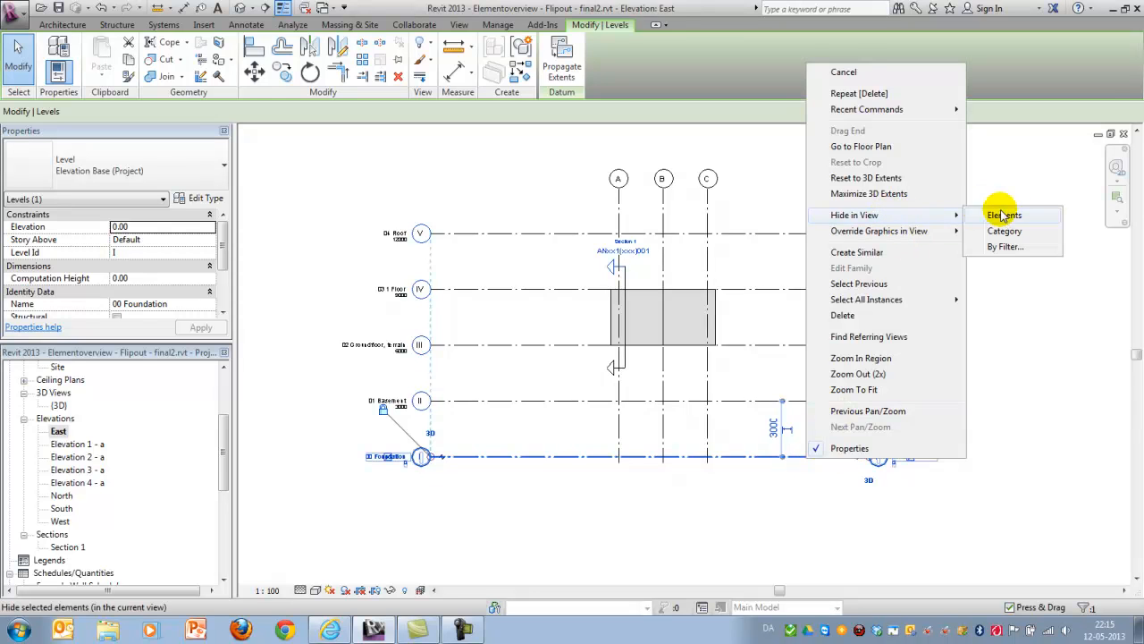
left_click(1003, 214)
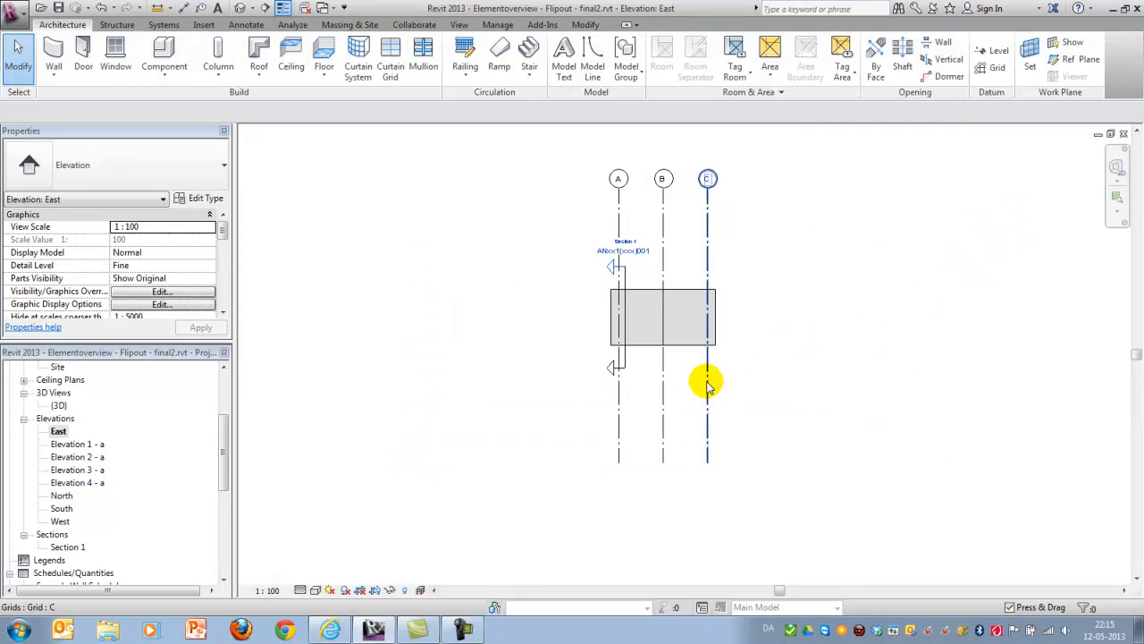
right_click(708, 384)
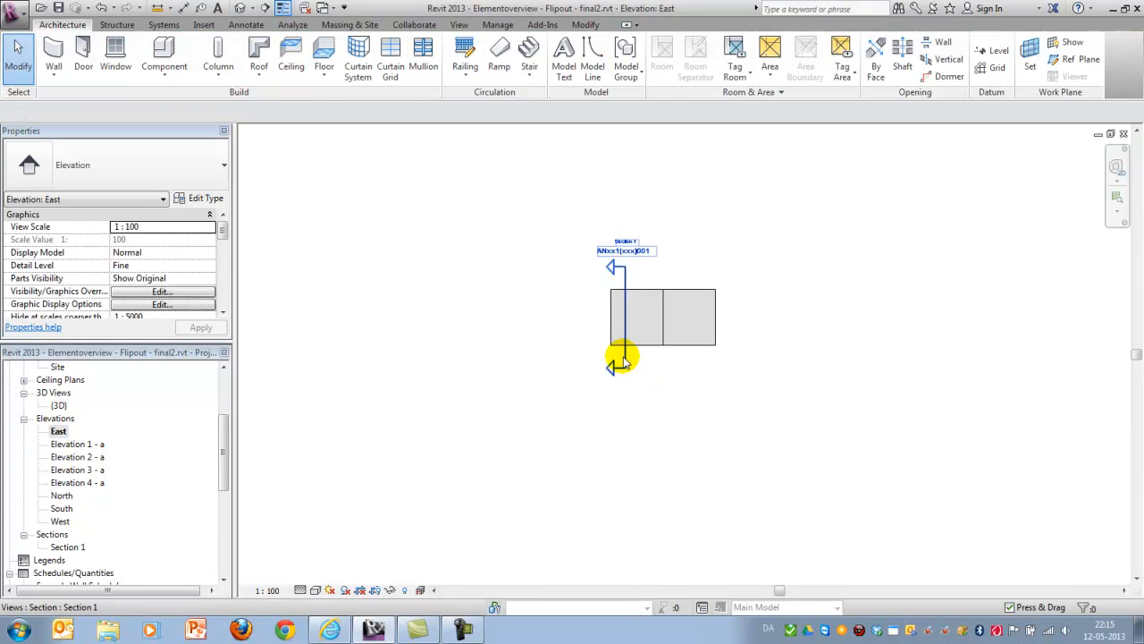
Hide the section markers in East, place it beside the plan on the sheet, and open North
right_click(626, 348)
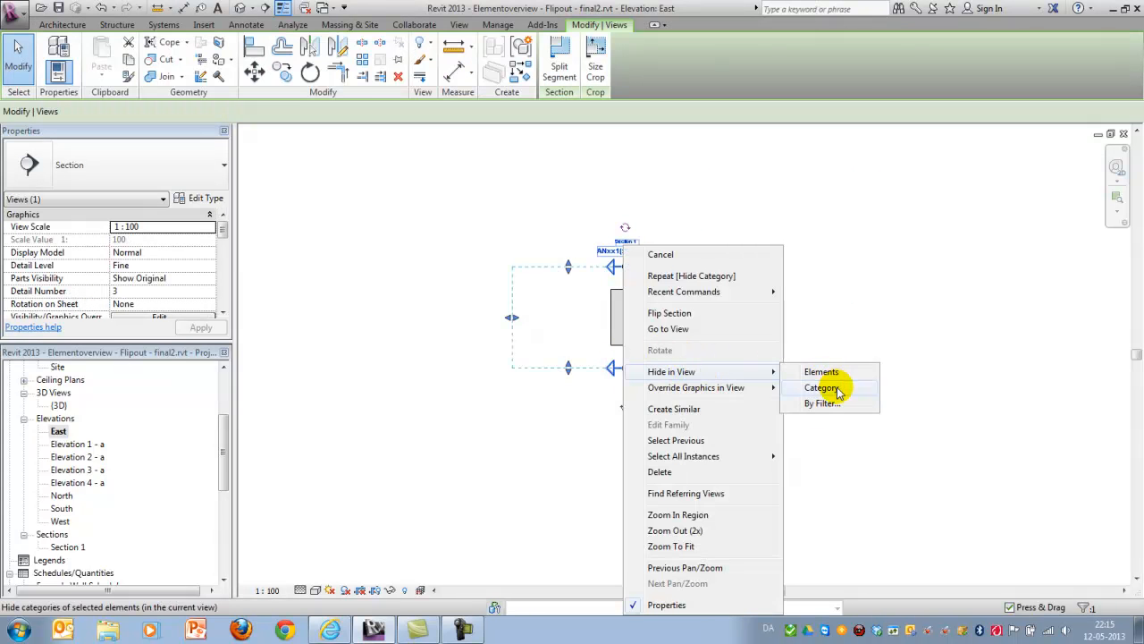
left_click(821, 386)
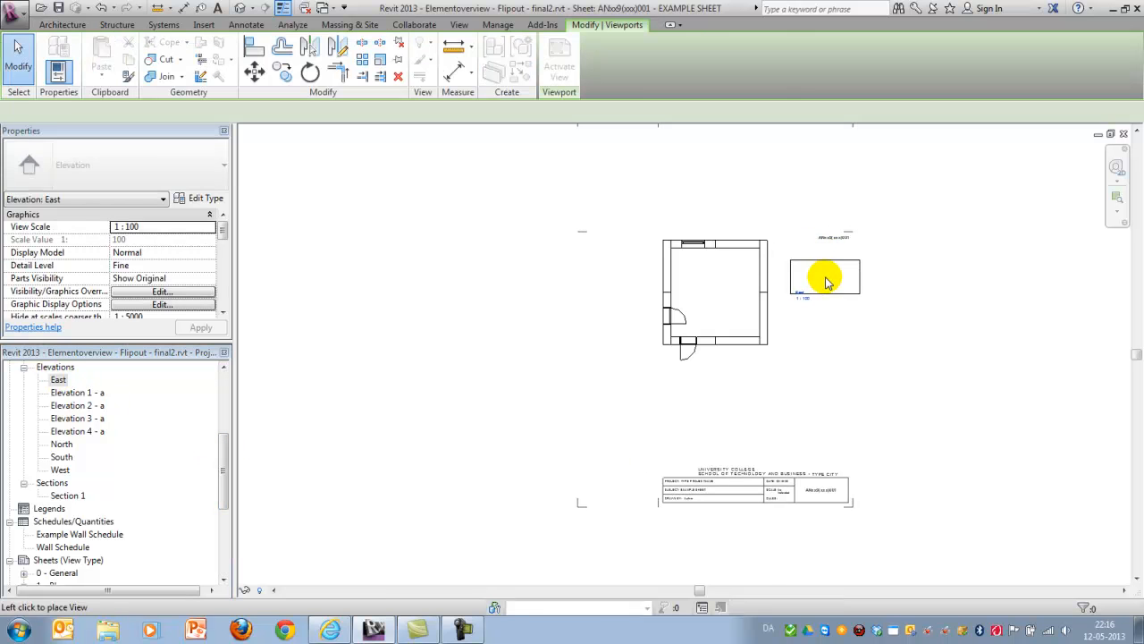
left_click(822, 275)
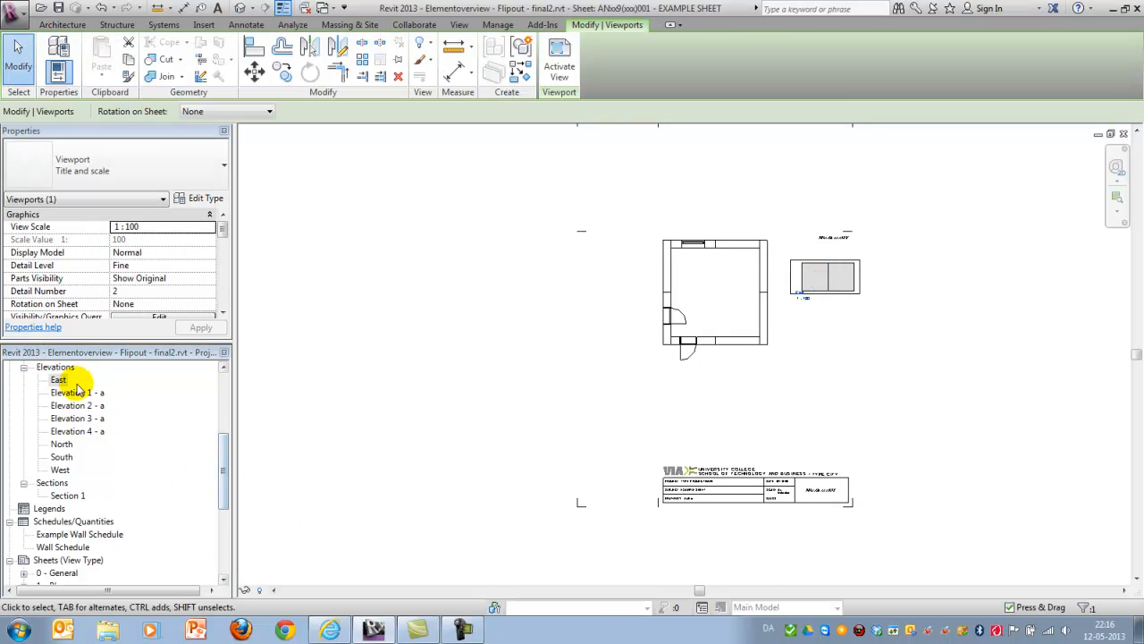
double_click(59, 379)
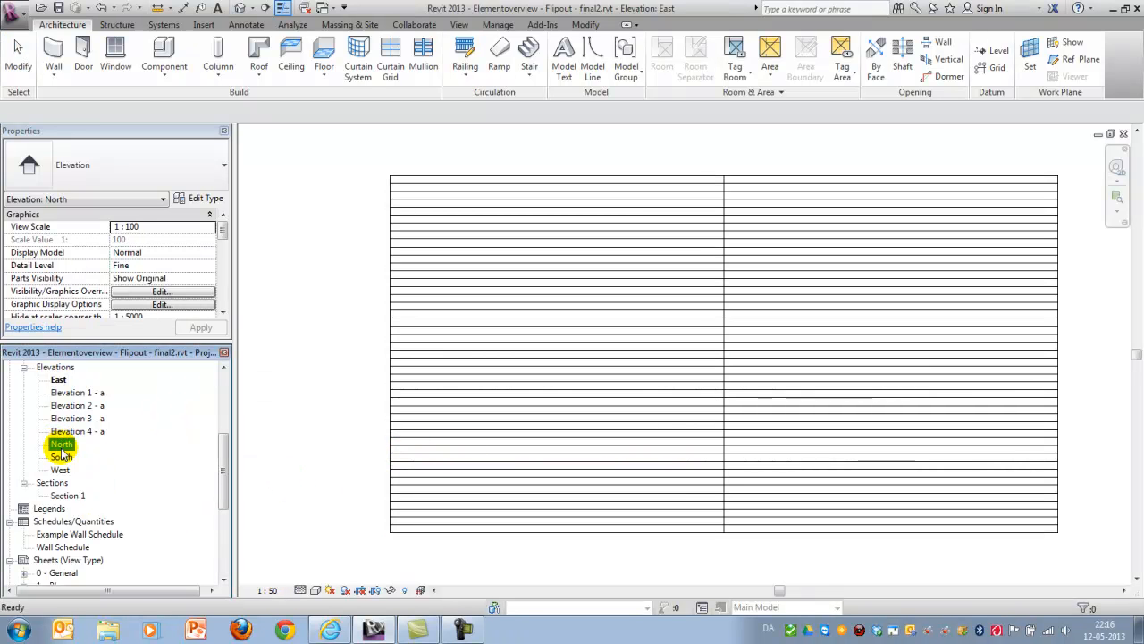
Hide the level lines by category in the North and South elevations, then the grid lines
double_click(61, 443)
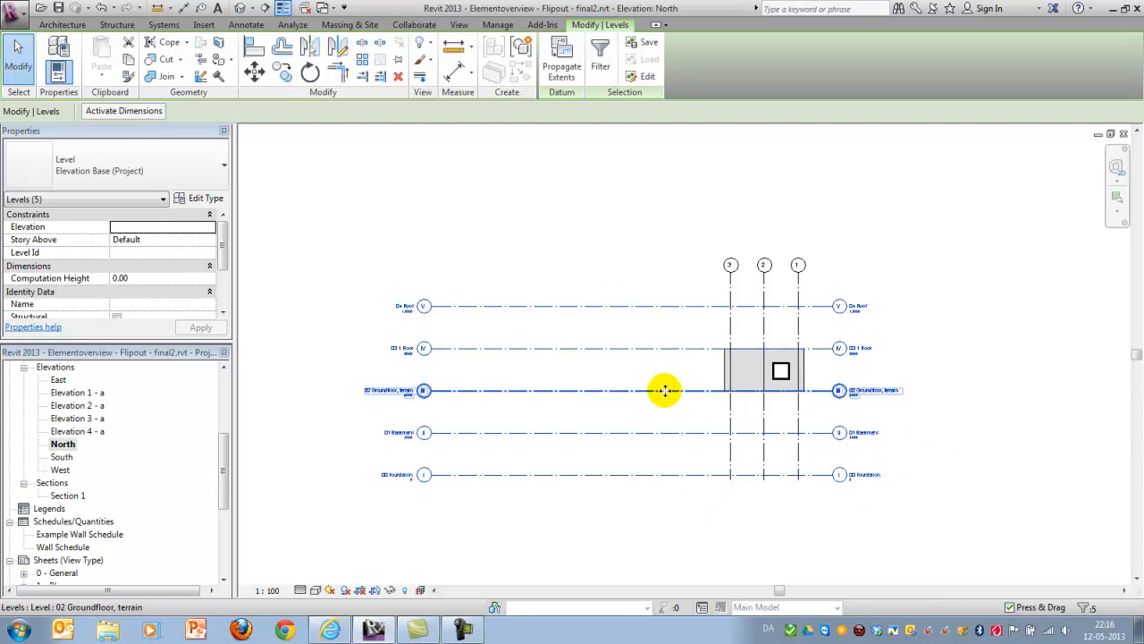
right_click(665, 390)
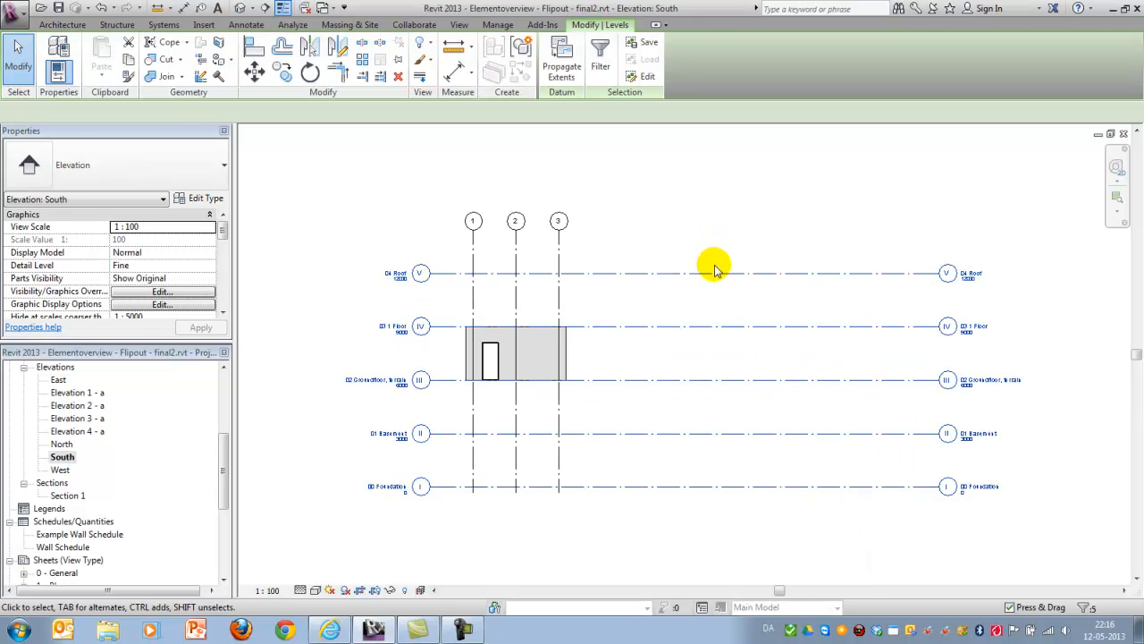
right_click(715, 268)
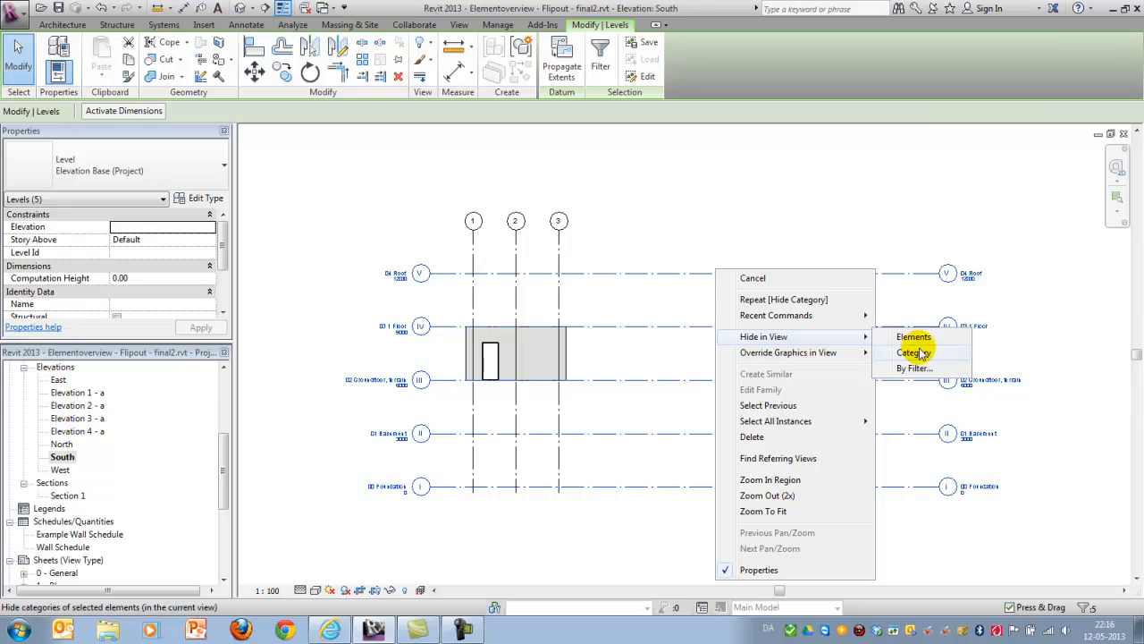
left_click(914, 350)
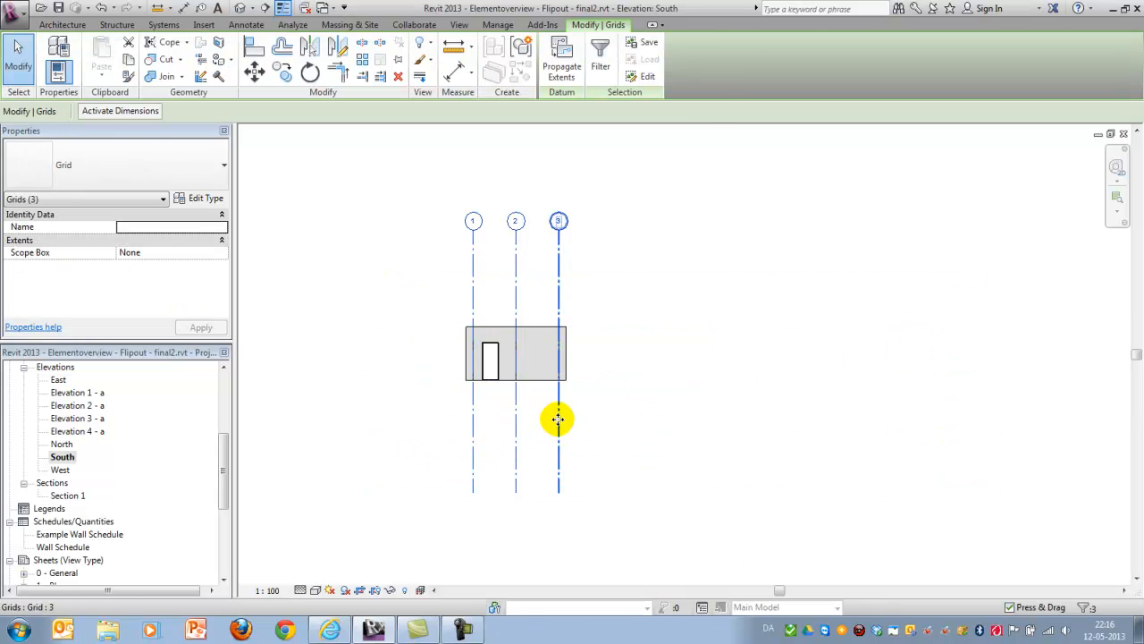
right_click(557, 418)
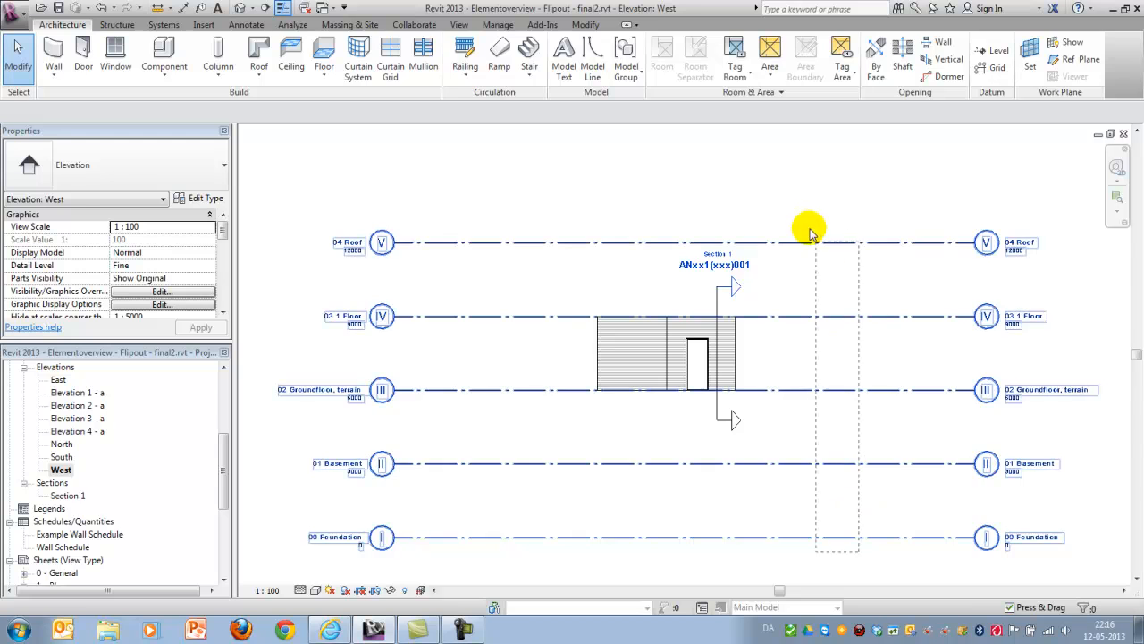
Hide the West elevation's levels and section marker, then return to the example sheet
right_click(808, 229)
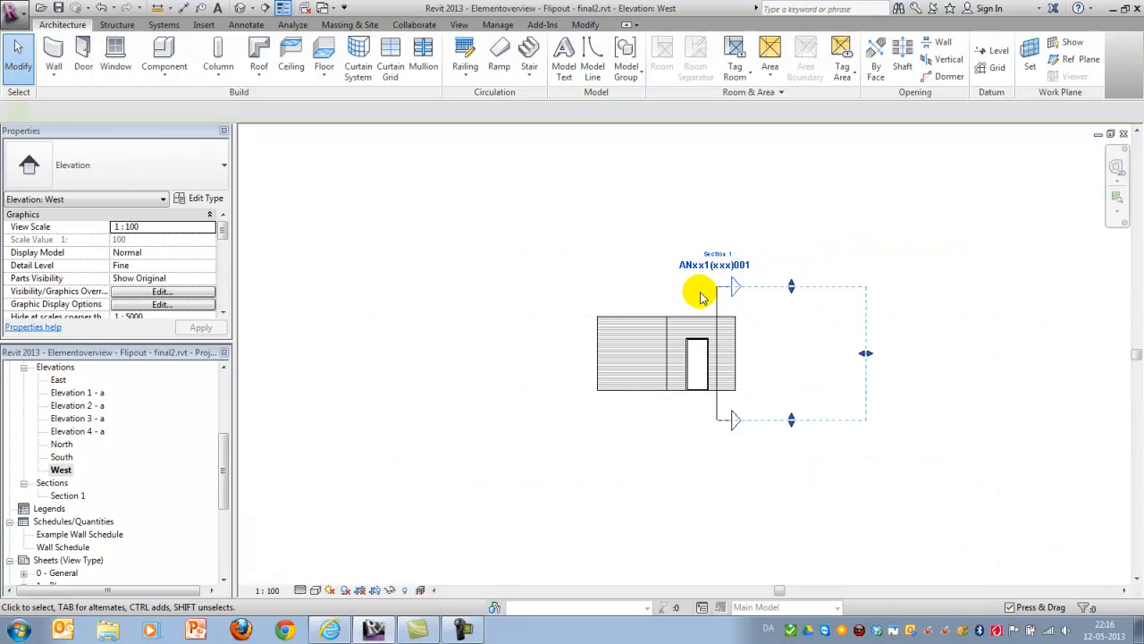
right_click(701, 297)
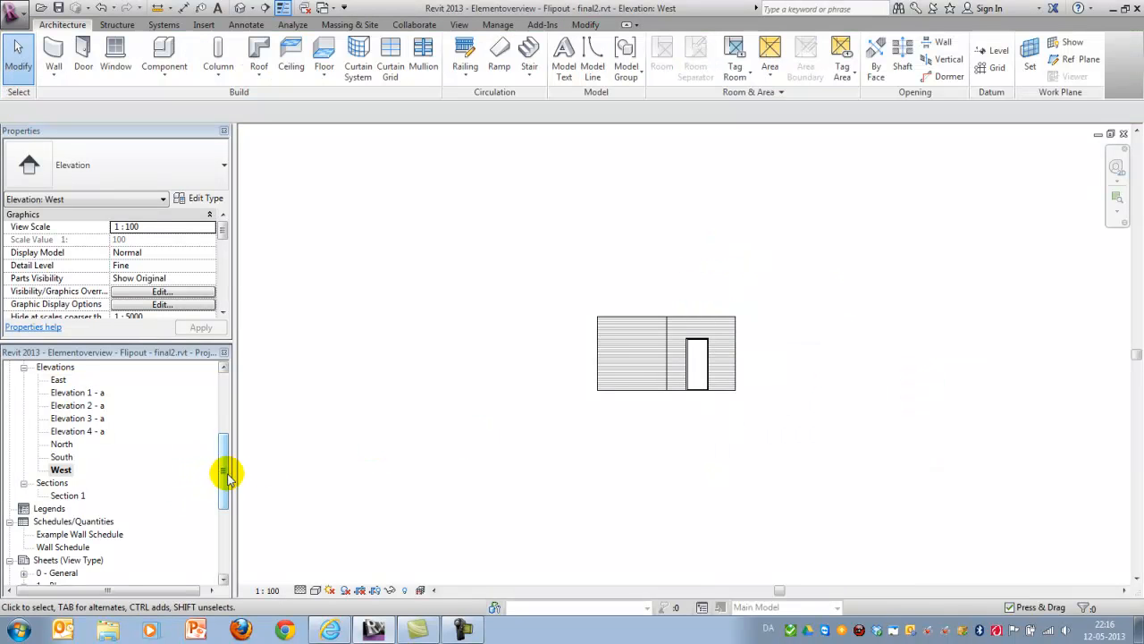
scroll("down", 3)
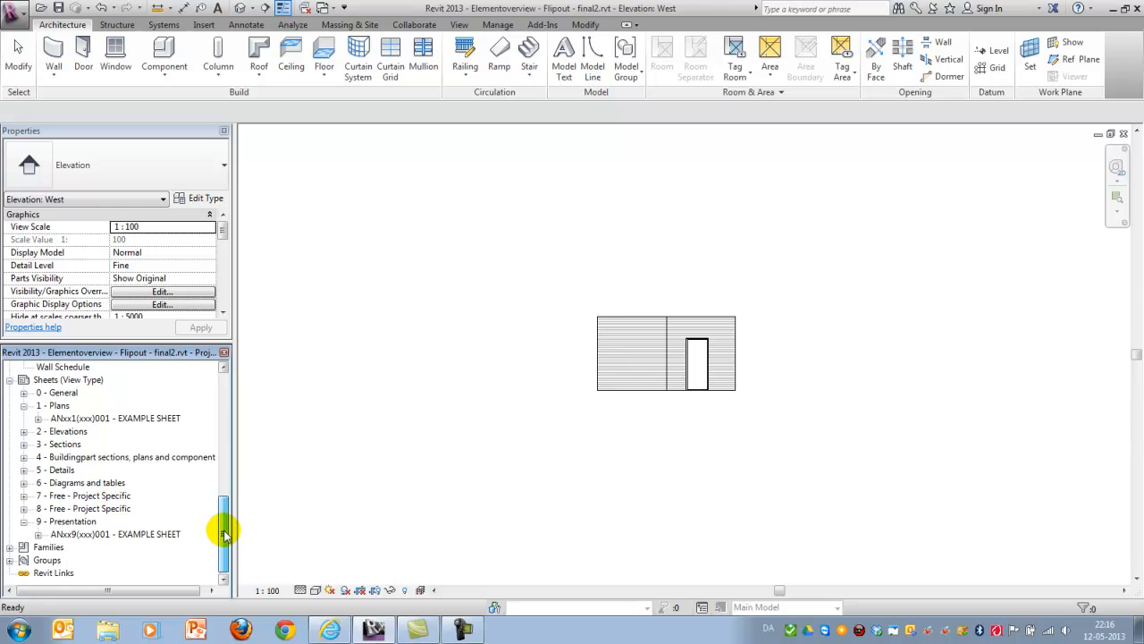
double_click(114, 533)
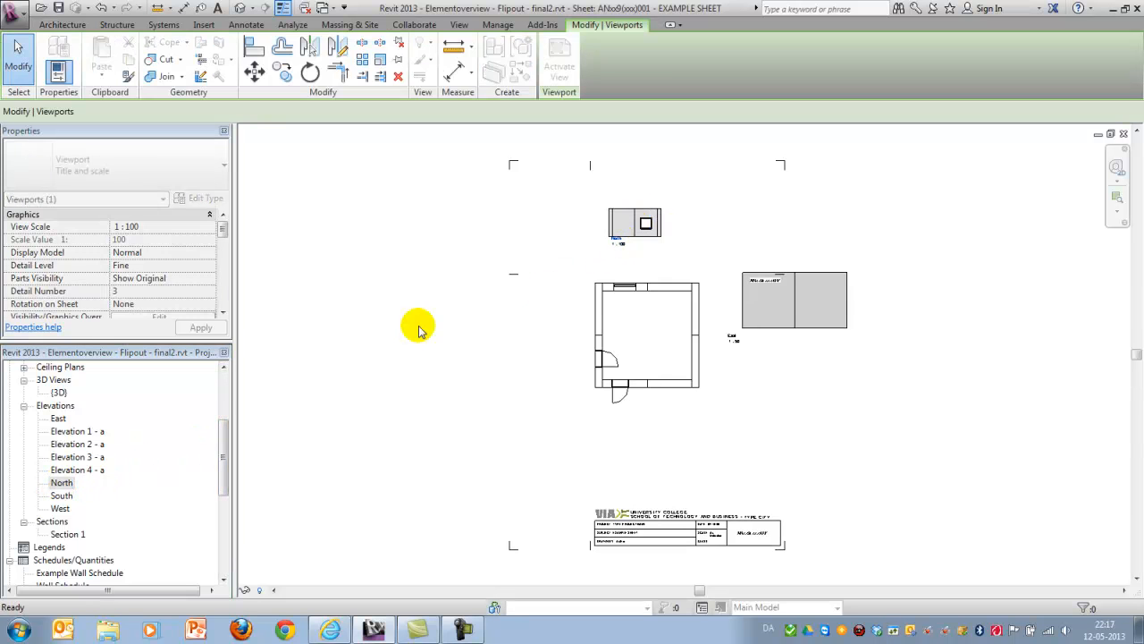
Set the South elevation to 1:50 and move its viewport below the floor plan
left_click(60, 495)
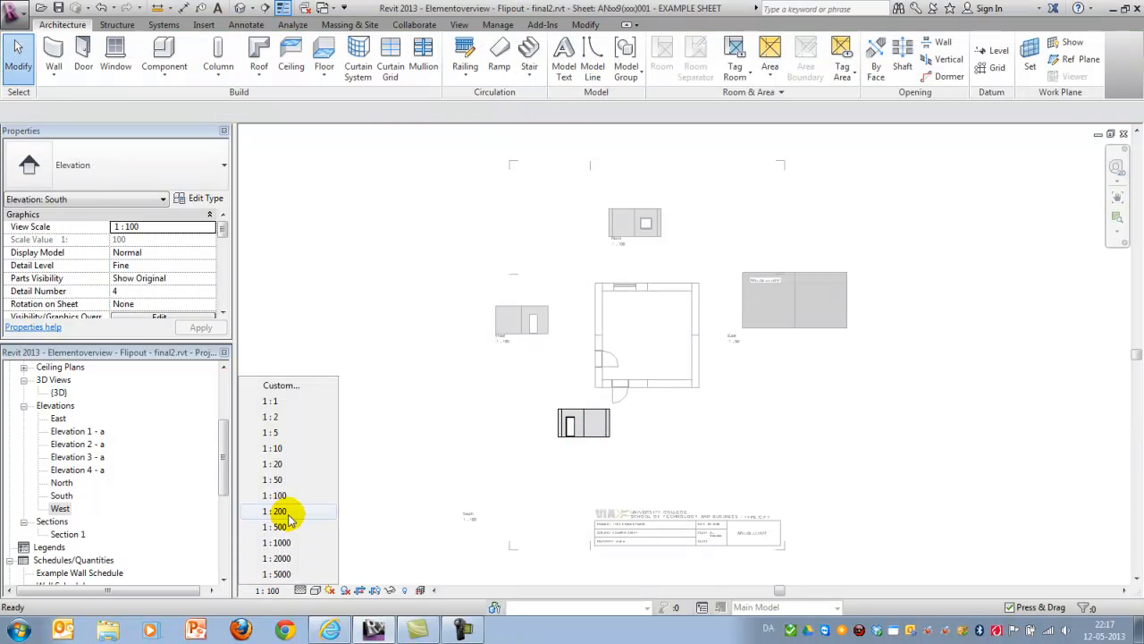
left_click(273, 479)
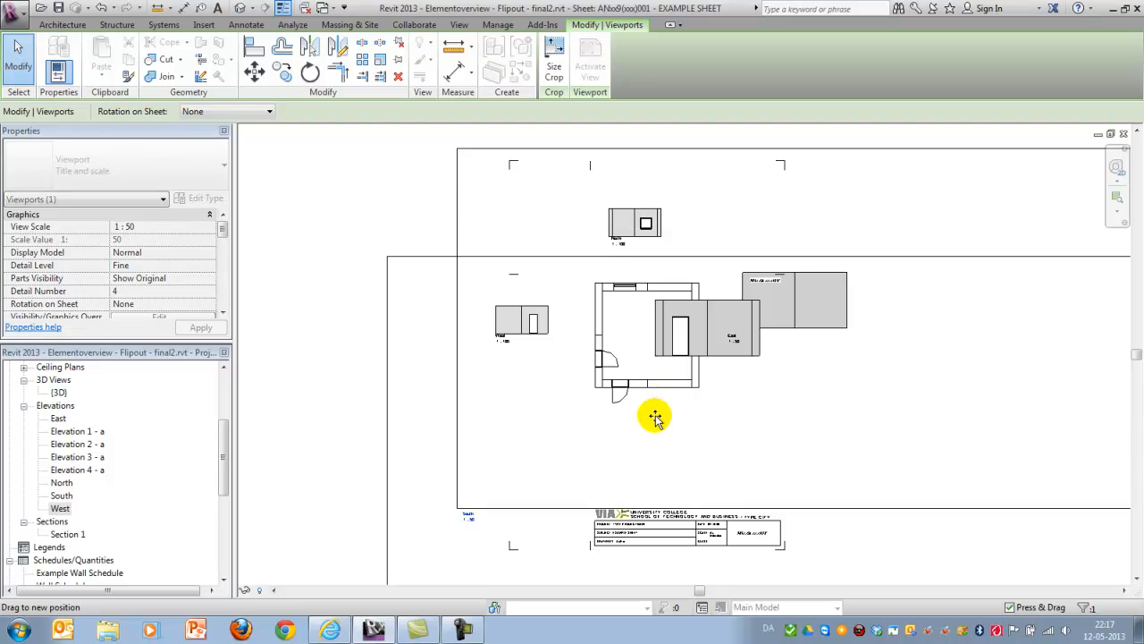
left_click_drag(658, 415, 676, 415)
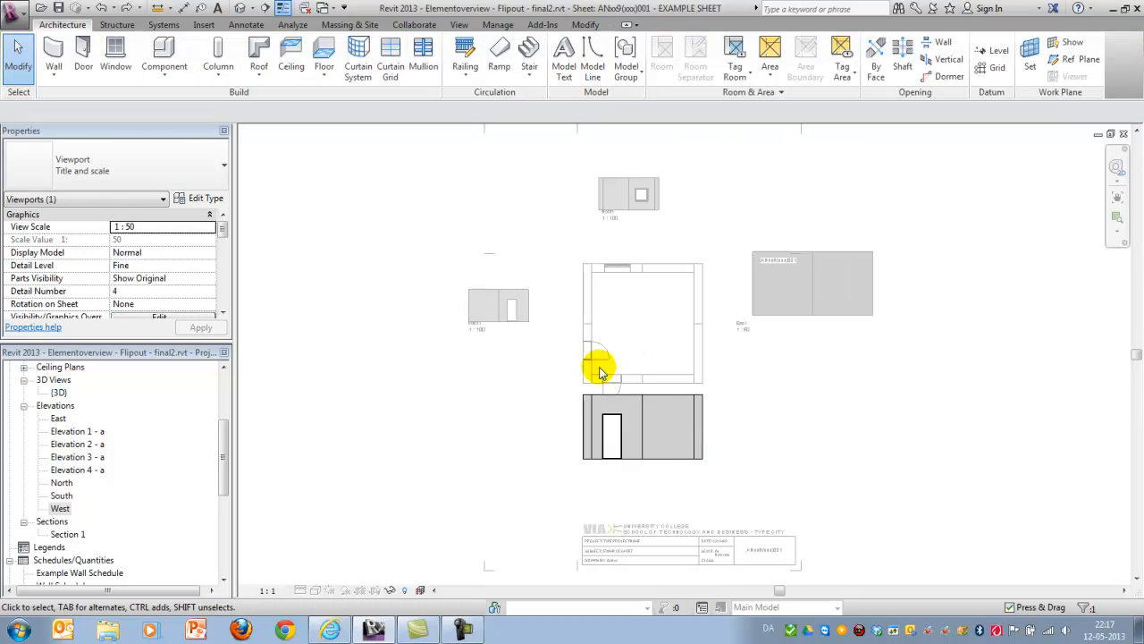
Activate the South viewport to adjust its crop region, then bring up the West viewport's options
left_click(598, 451)
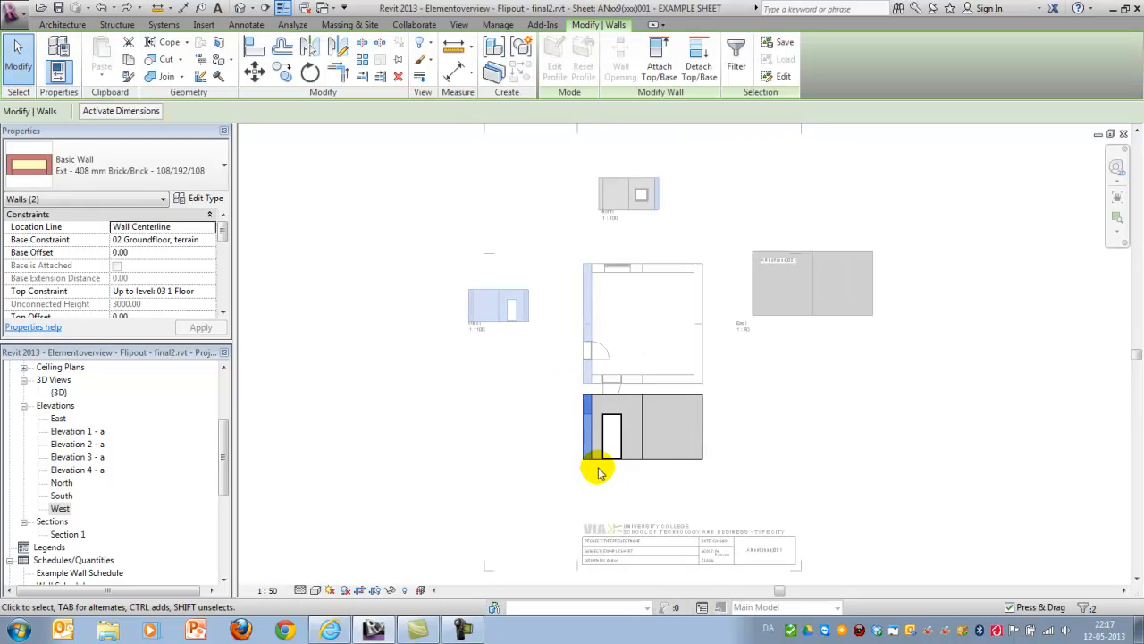
right_click(599, 472)
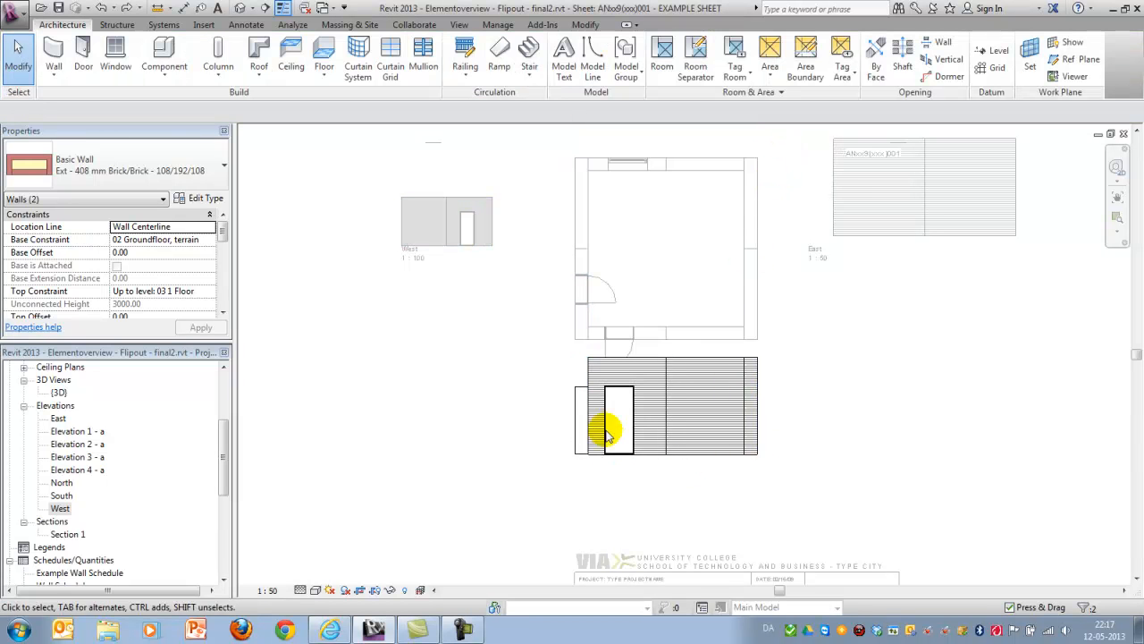
right_click(619, 418)
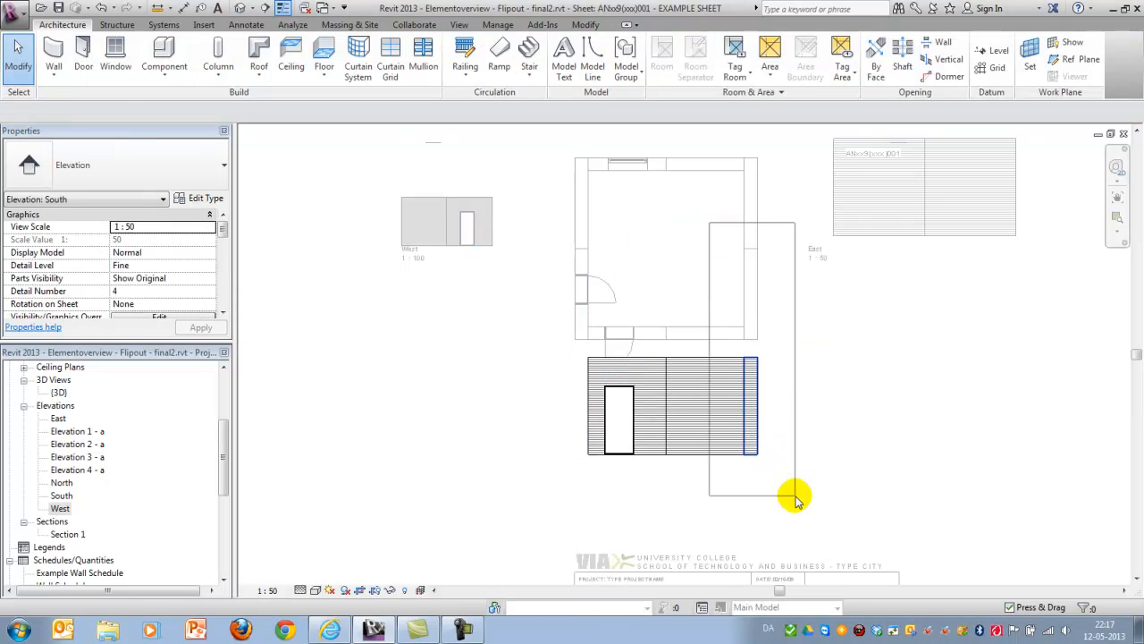
right_click(795, 497)
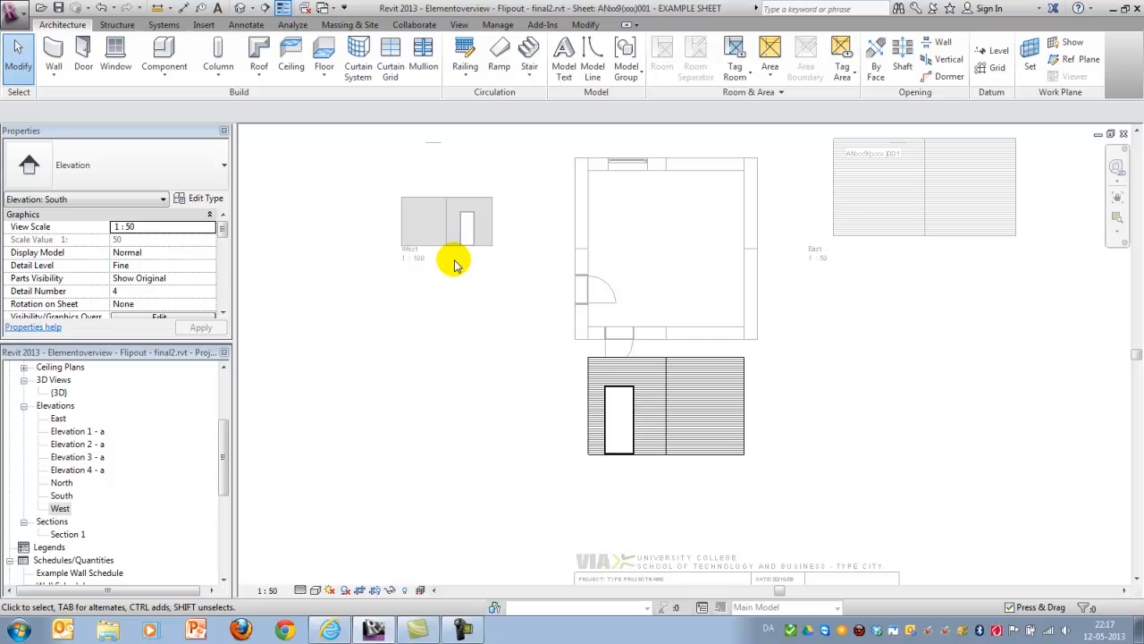
right_click(747, 250)
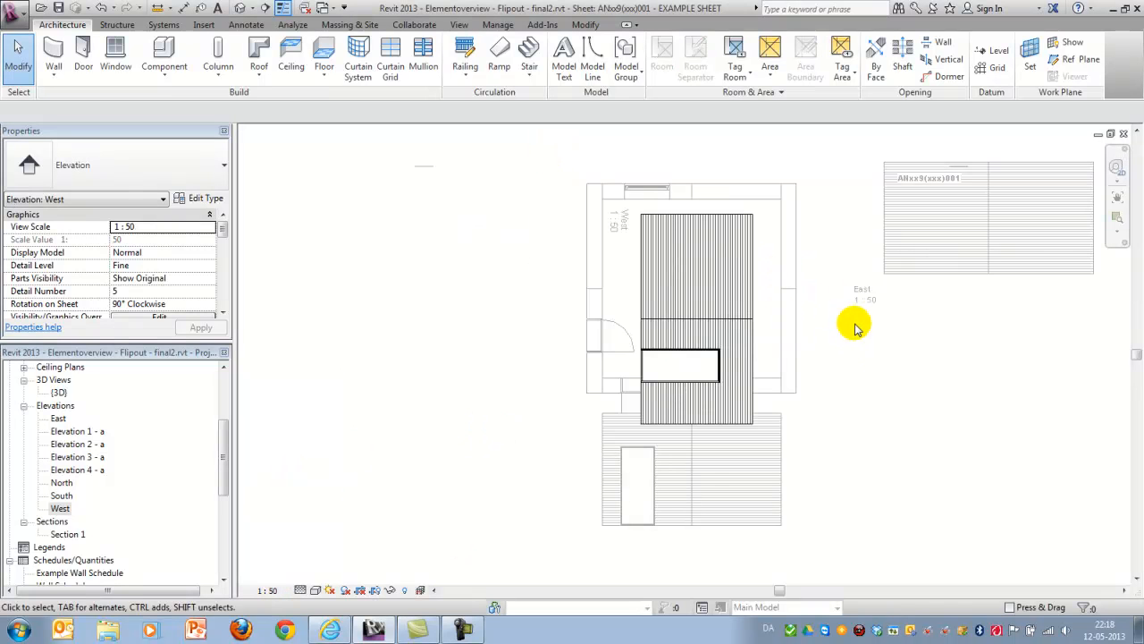
Deactivate the West view, rotate its viewport 90° clockwise and place it left of the plan
right_click(854, 325)
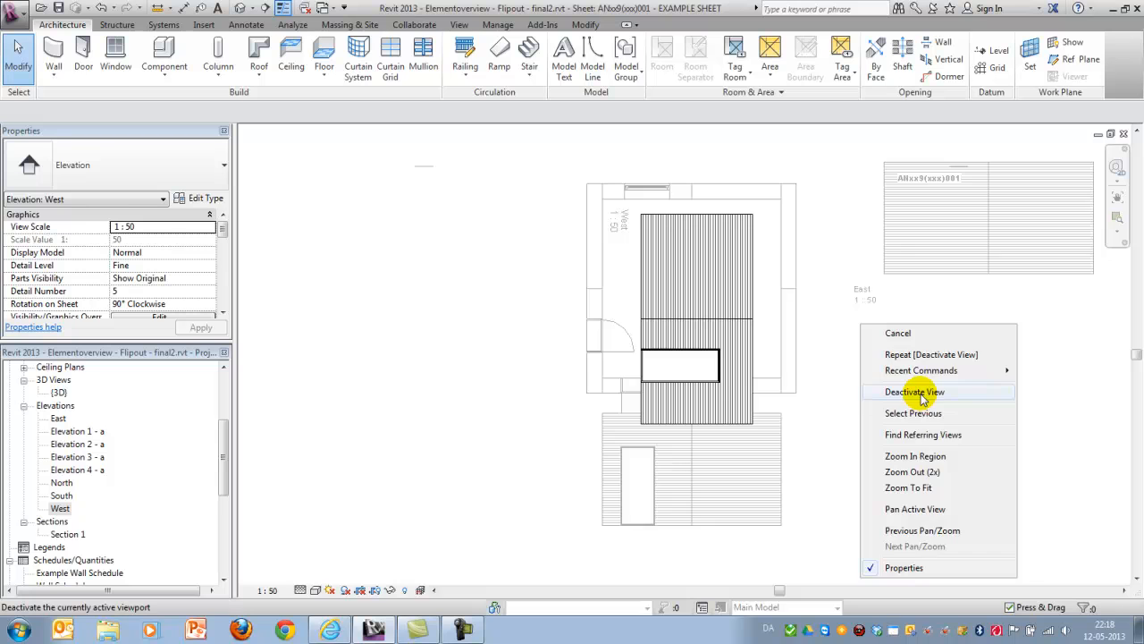
left_click(914, 391)
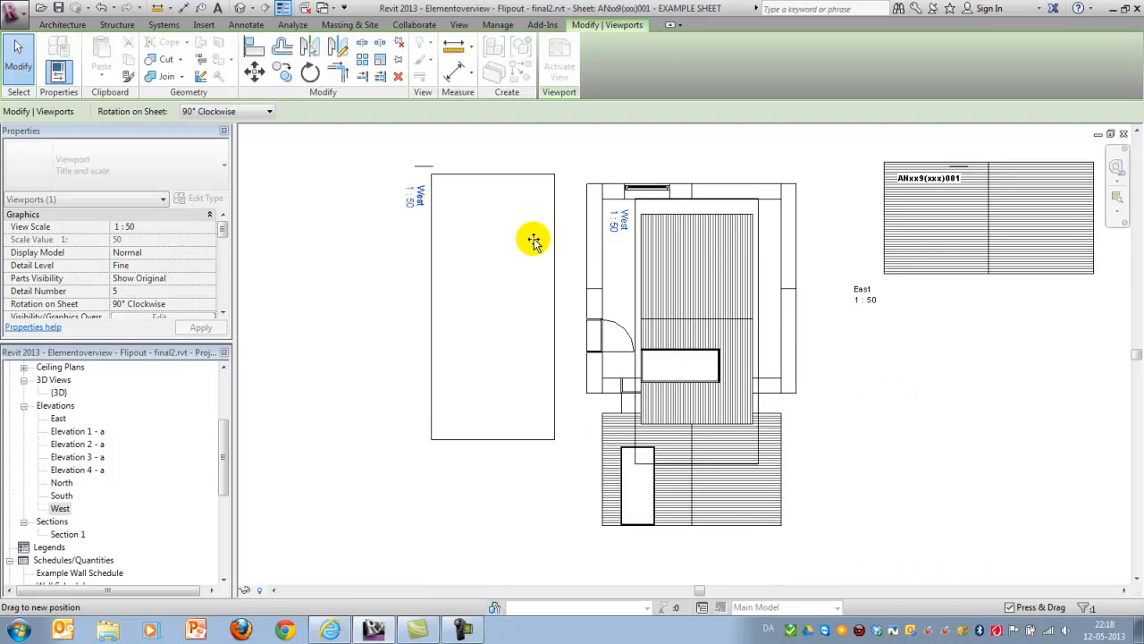
left_click_drag(535, 239, 543, 230)
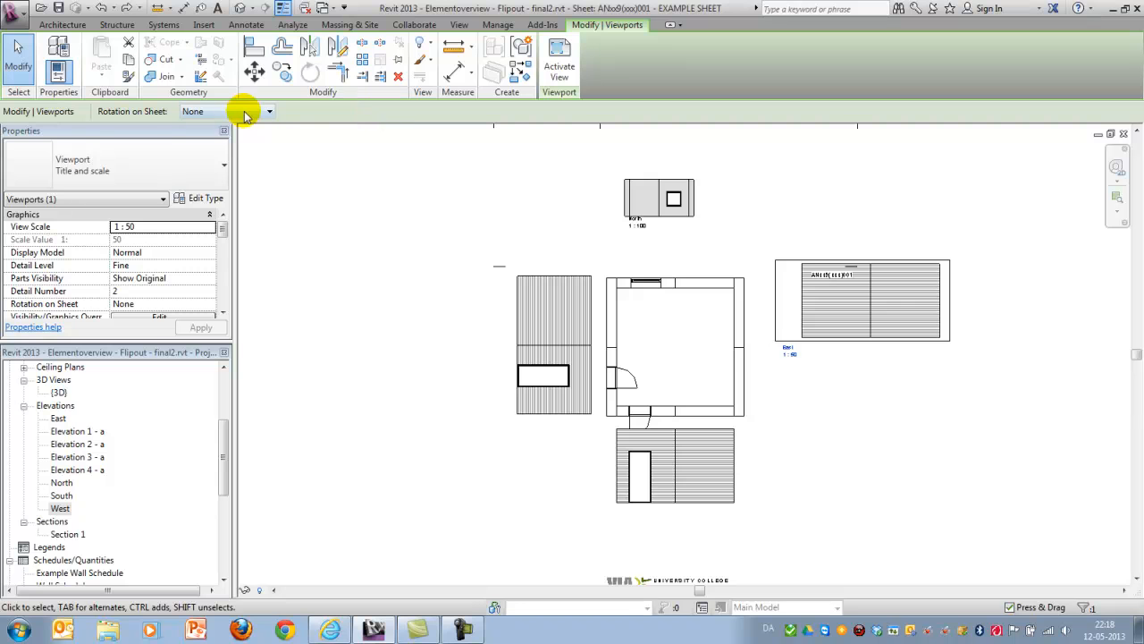
left_click(268, 111)
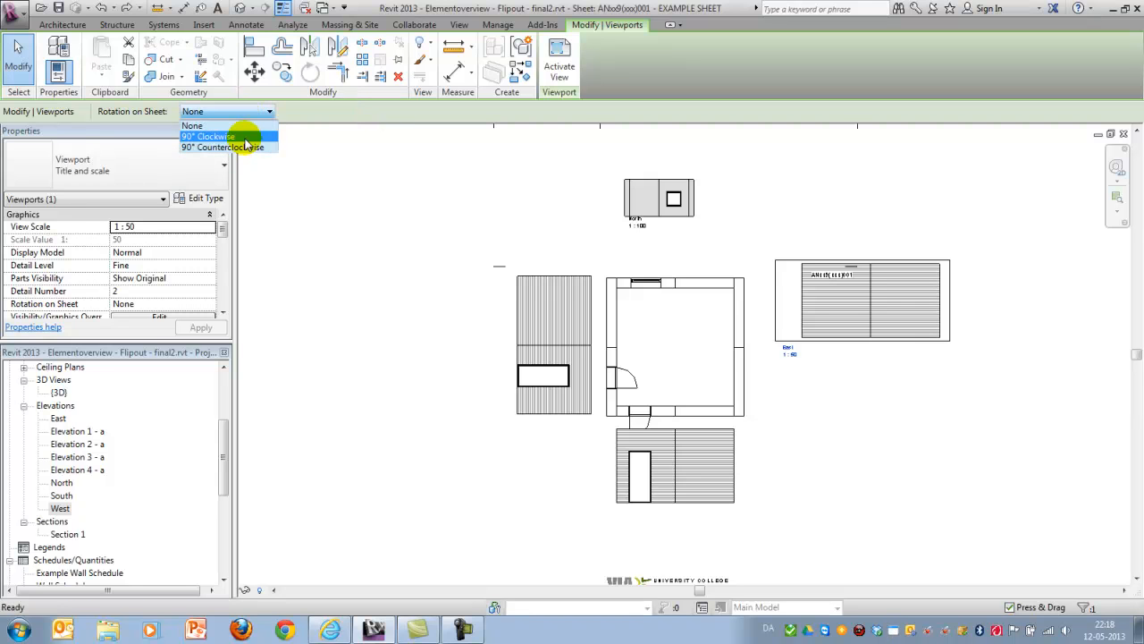
left_click(222, 147)
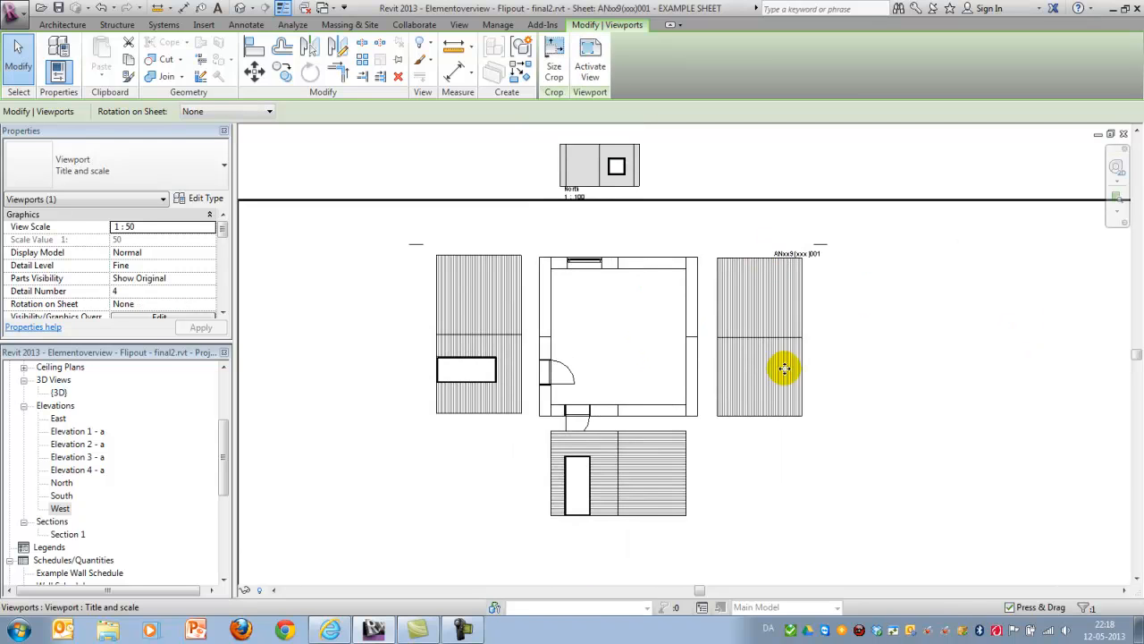
mouse_move(615, 481)
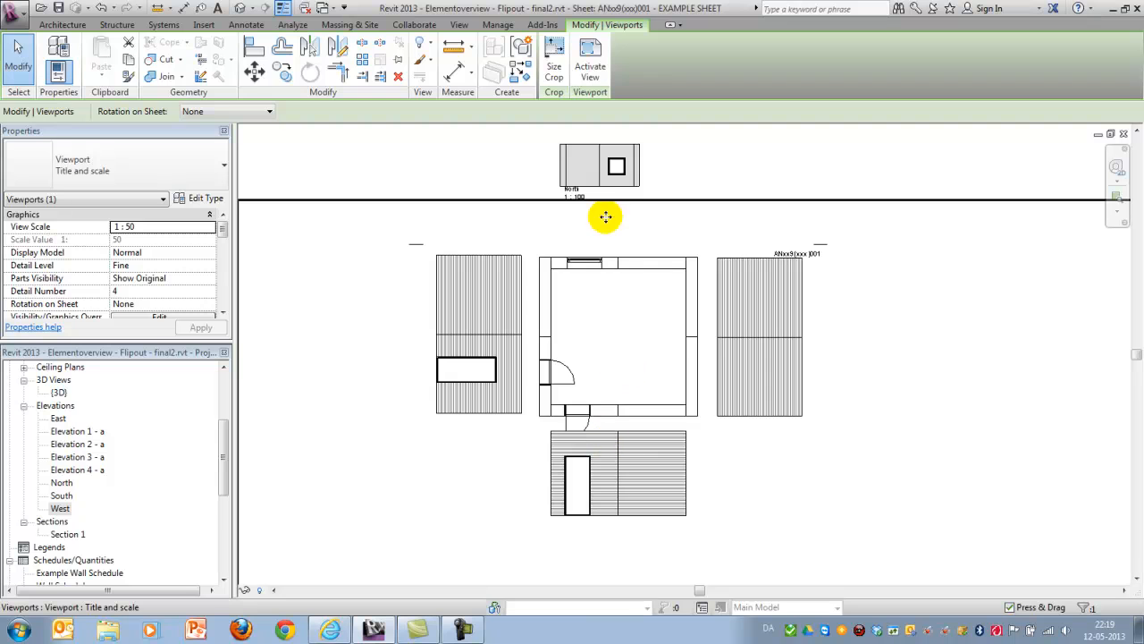
left_click_drag(606, 216, 606, 208)
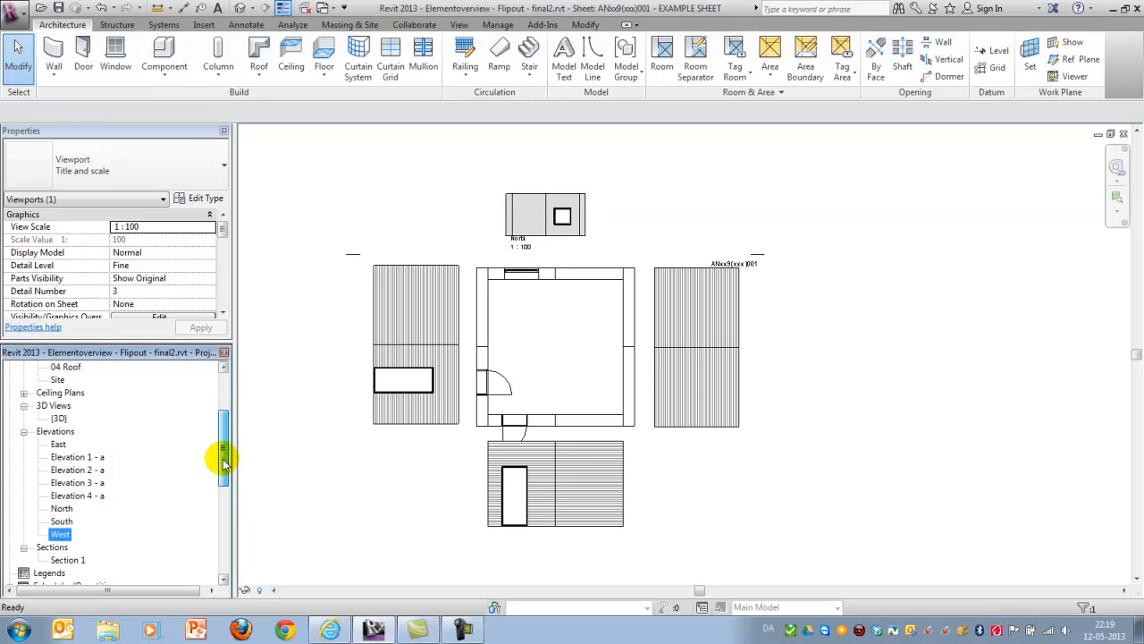
Switch to the ground floor flip-out-from-outside plan and reveal its hidden elements
left_click(121, 444)
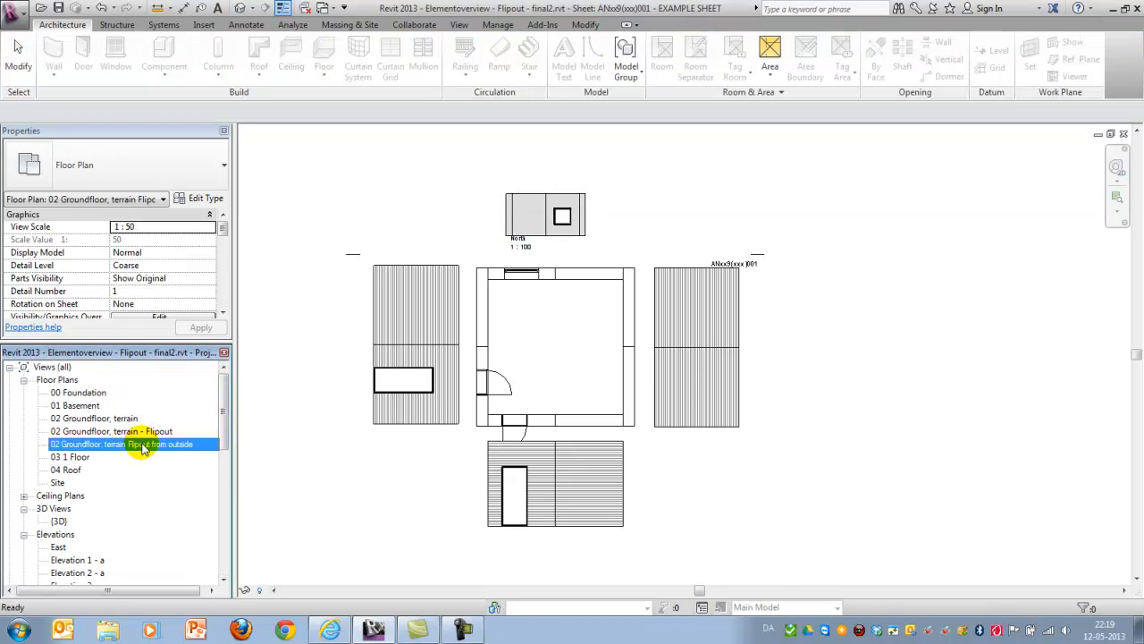
double_click(122, 443)
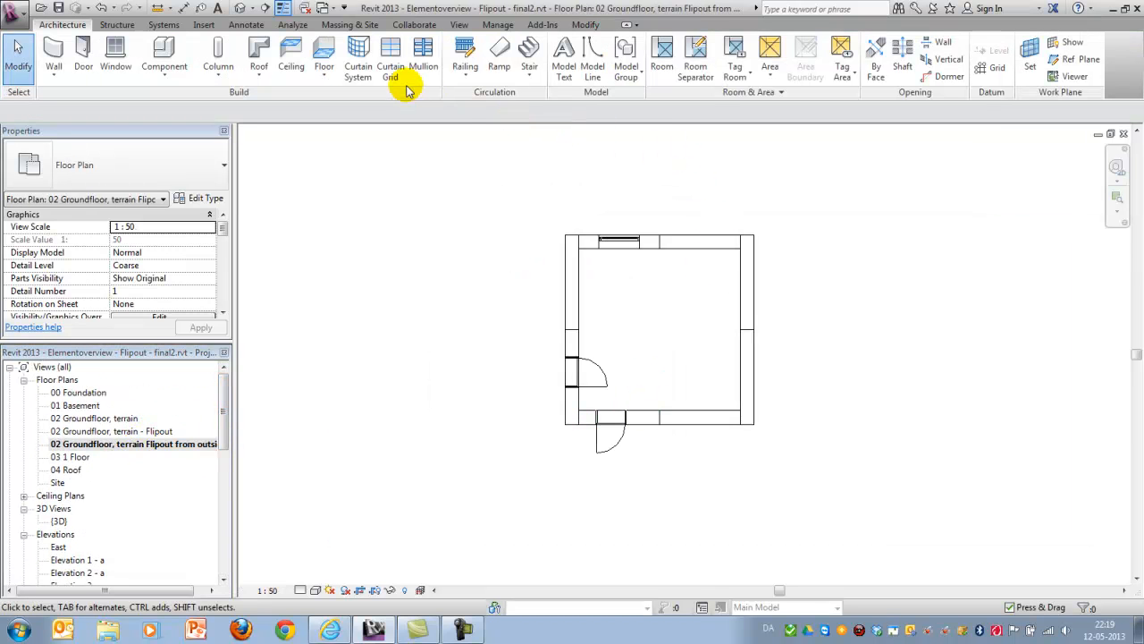
left_click(458, 25)
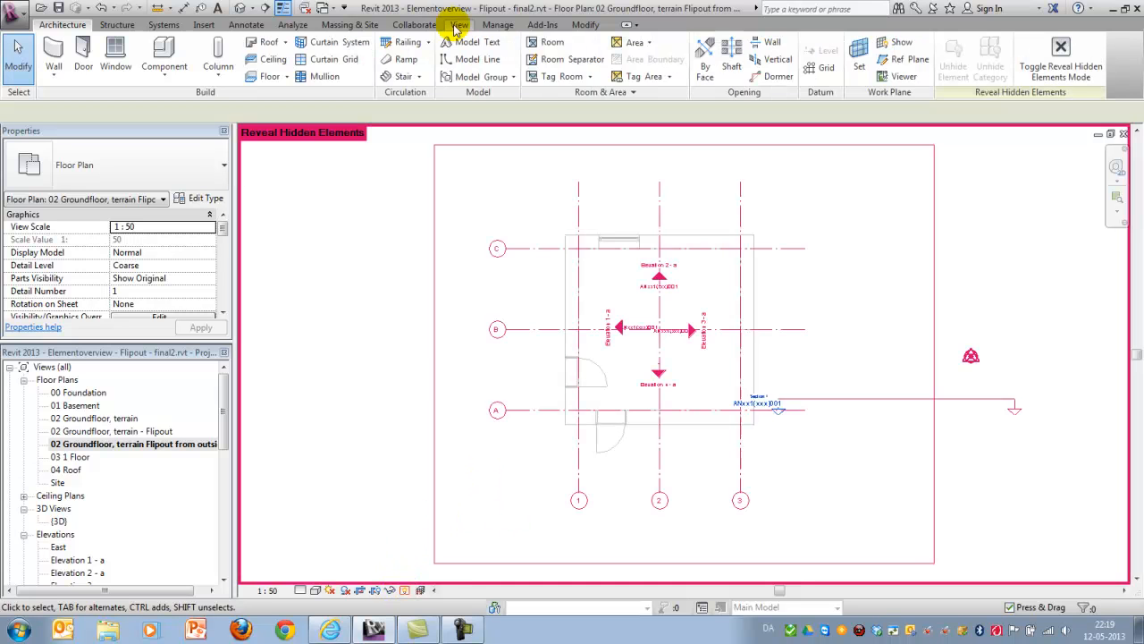
left_click(457, 25)
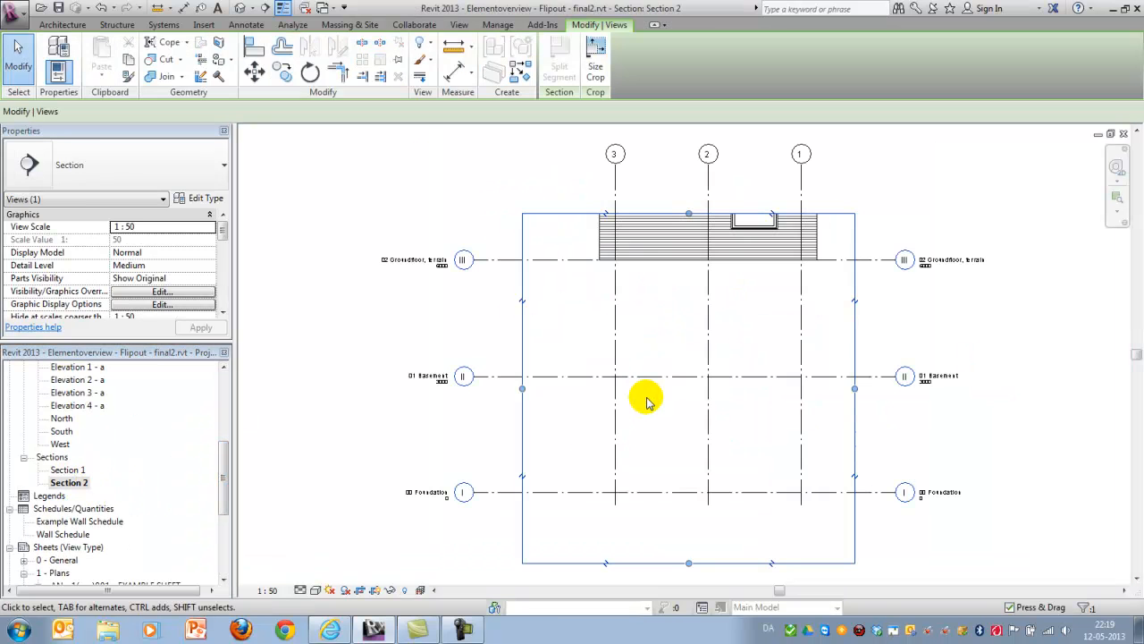
Hide the level markers and grid lines in Section 2, leaving only the cut wall and window
left_click_drag(645, 397, 645, 354)
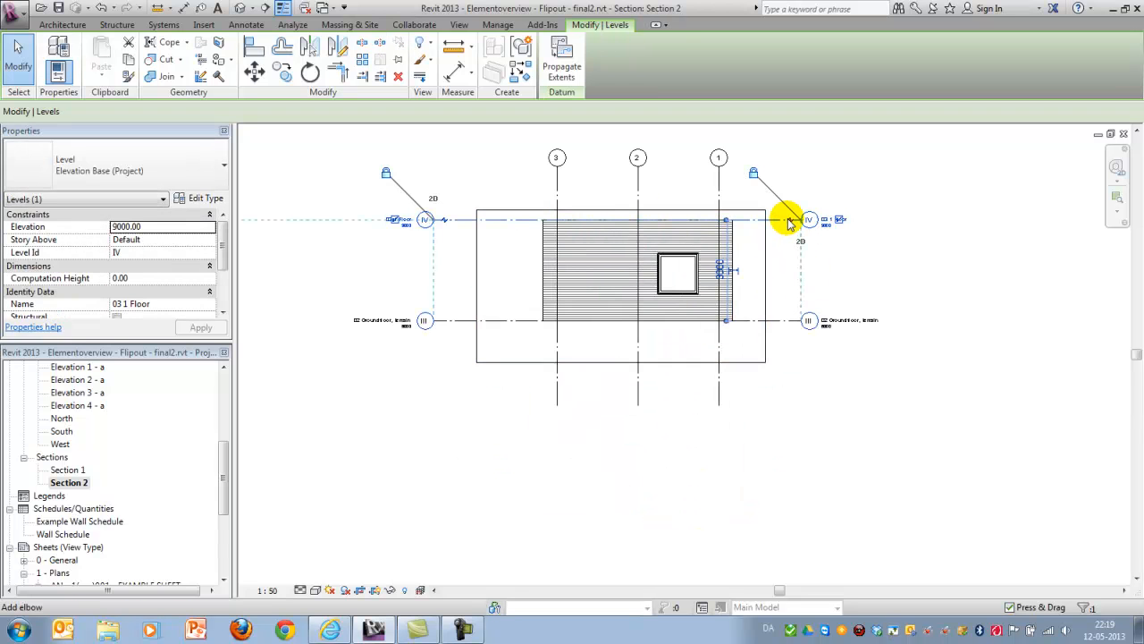
right_click(790, 222)
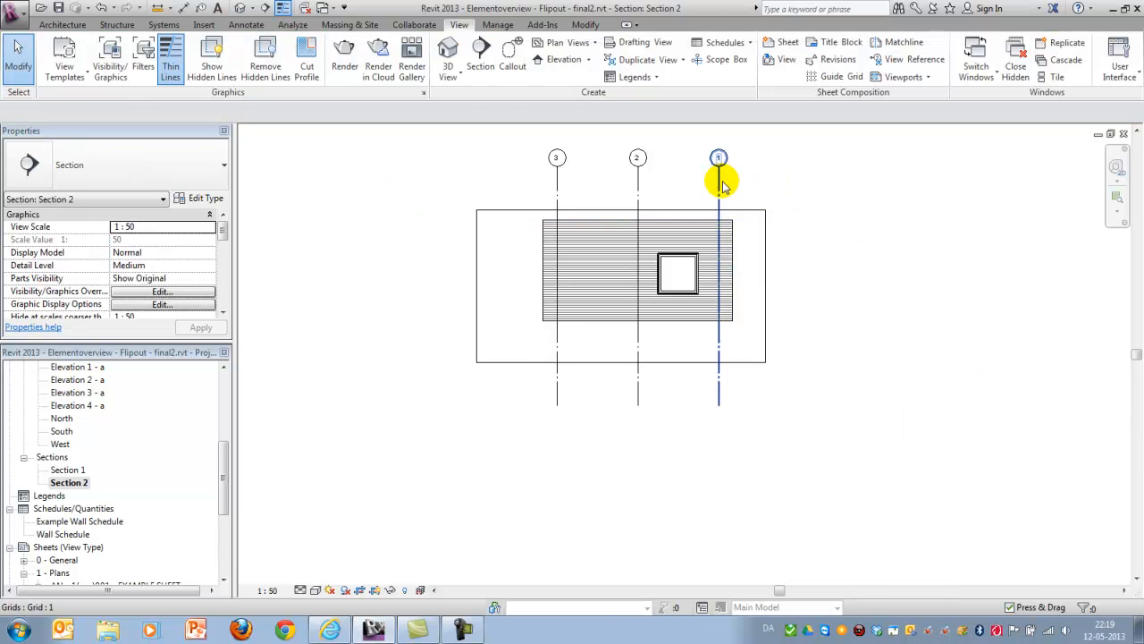
right_click(719, 175)
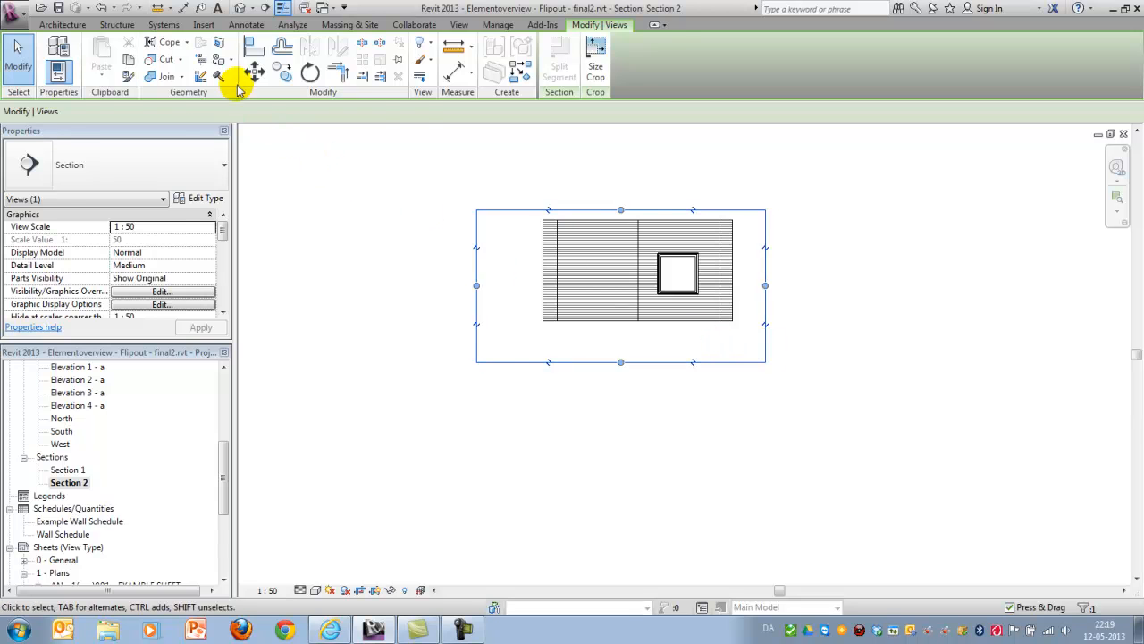
left_click(311, 71)
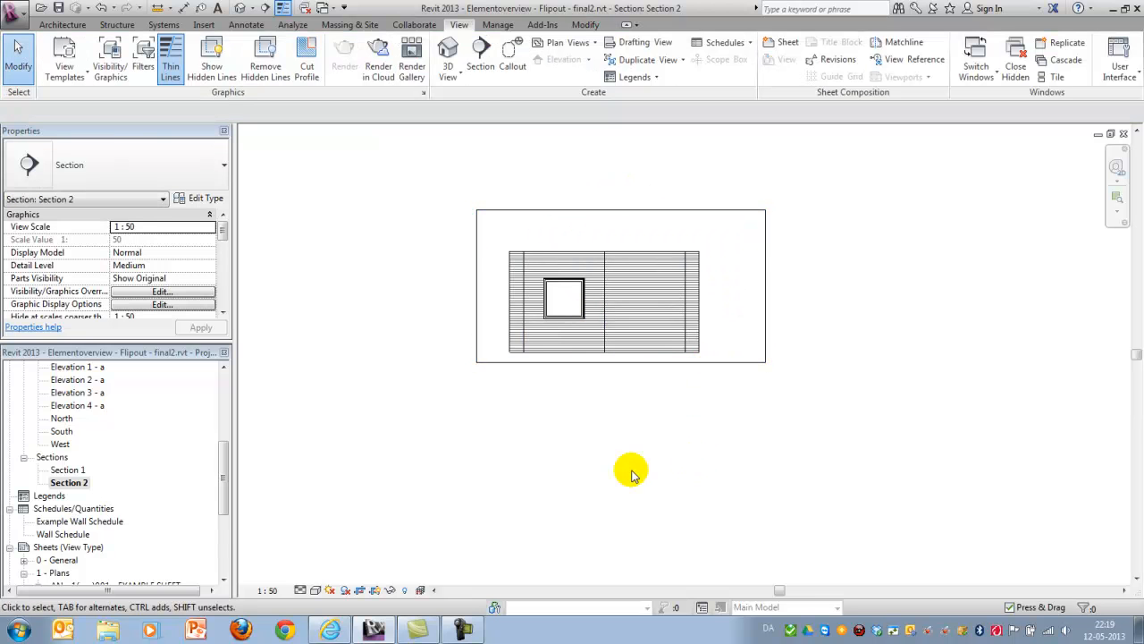
mouse_move(143, 611)
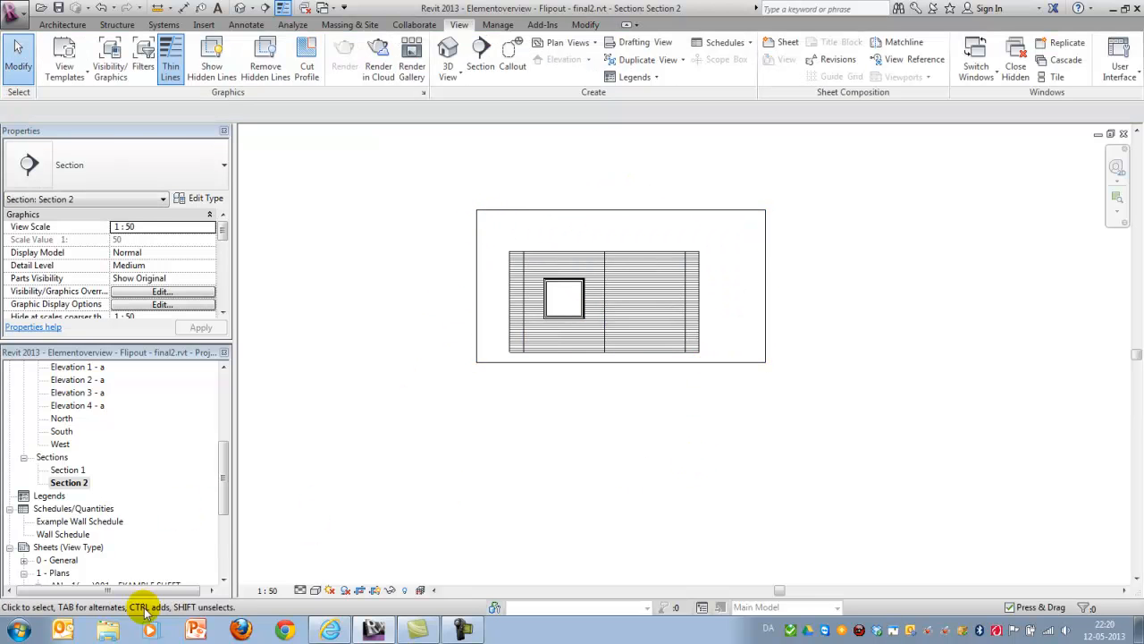
scroll("down", 3)
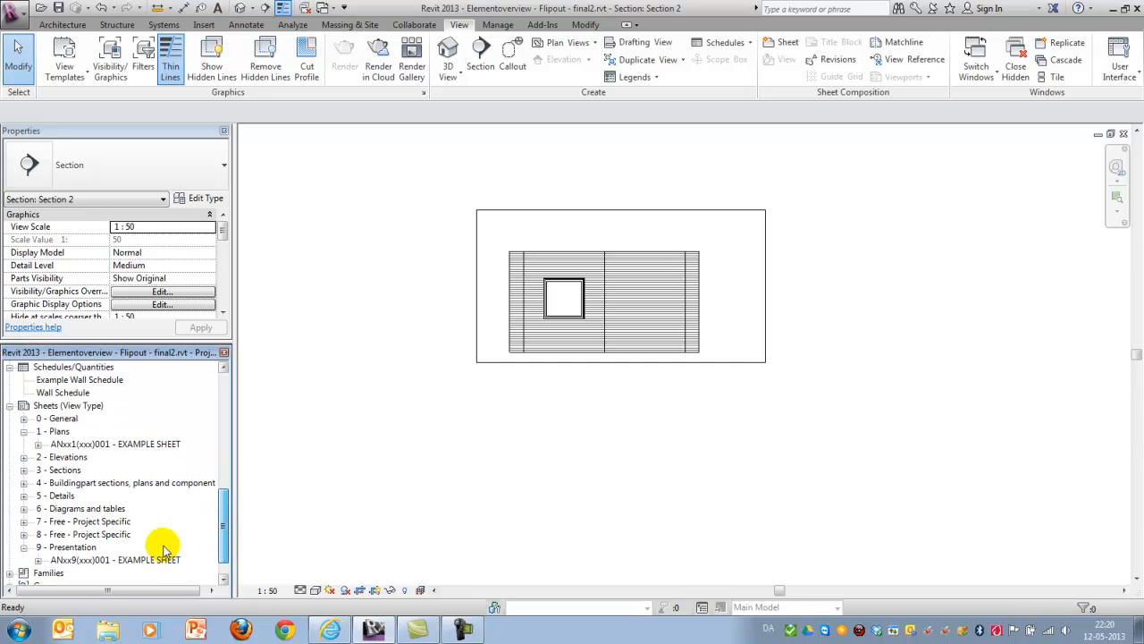
Drop Section 2 from the Project Browser onto the EXAMPLE SHEET above the floor plan
double_click(114, 558)
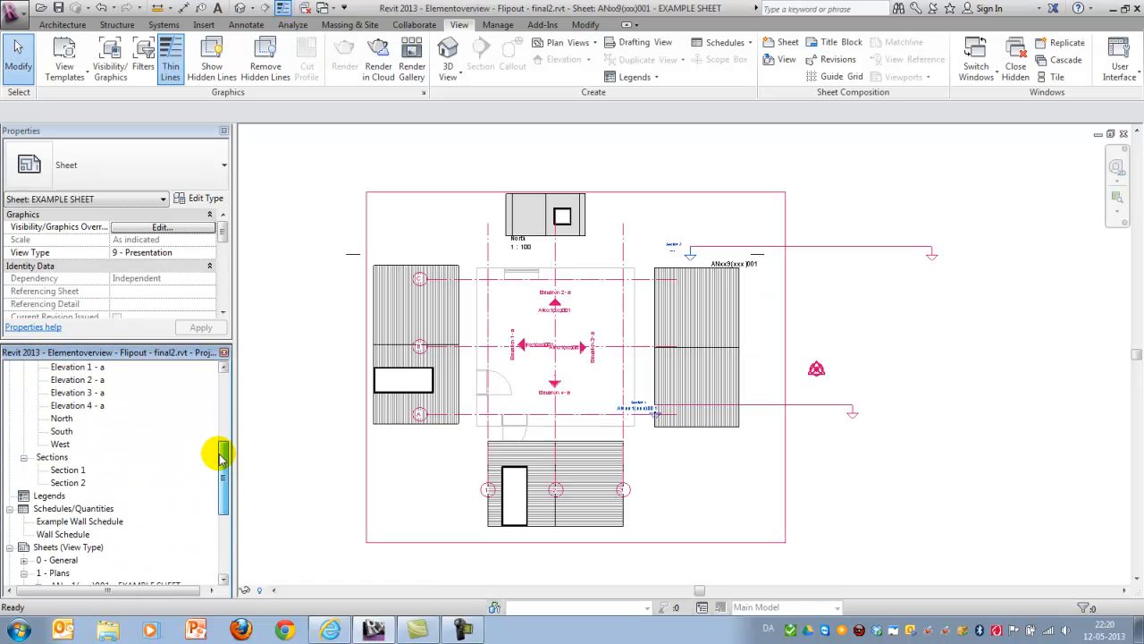
left_click(68, 522)
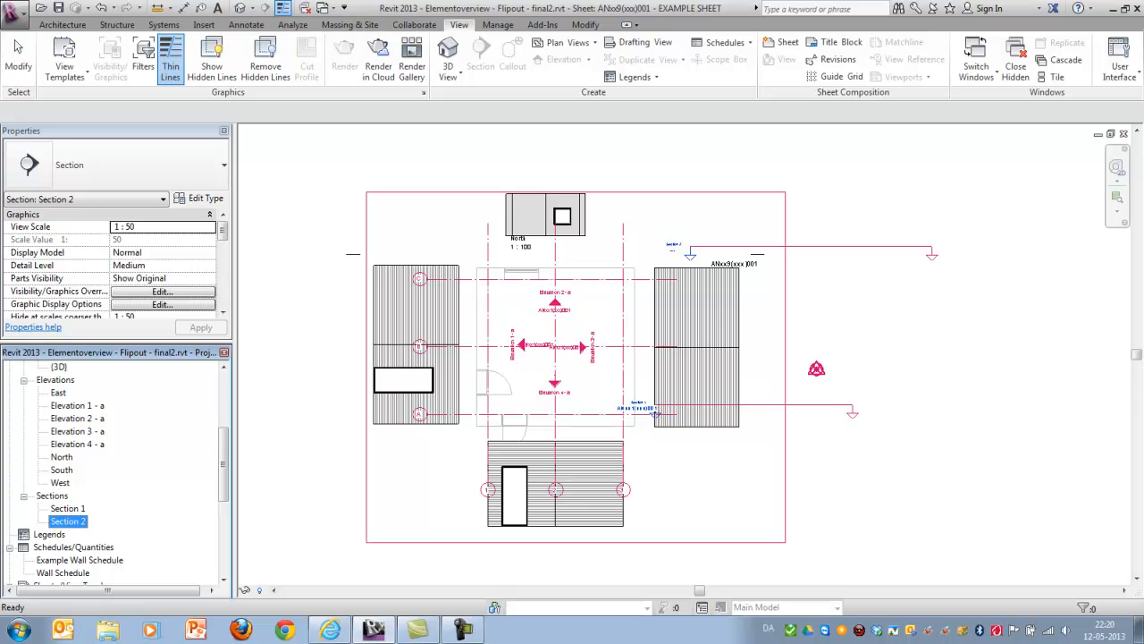
left_click(546, 223)
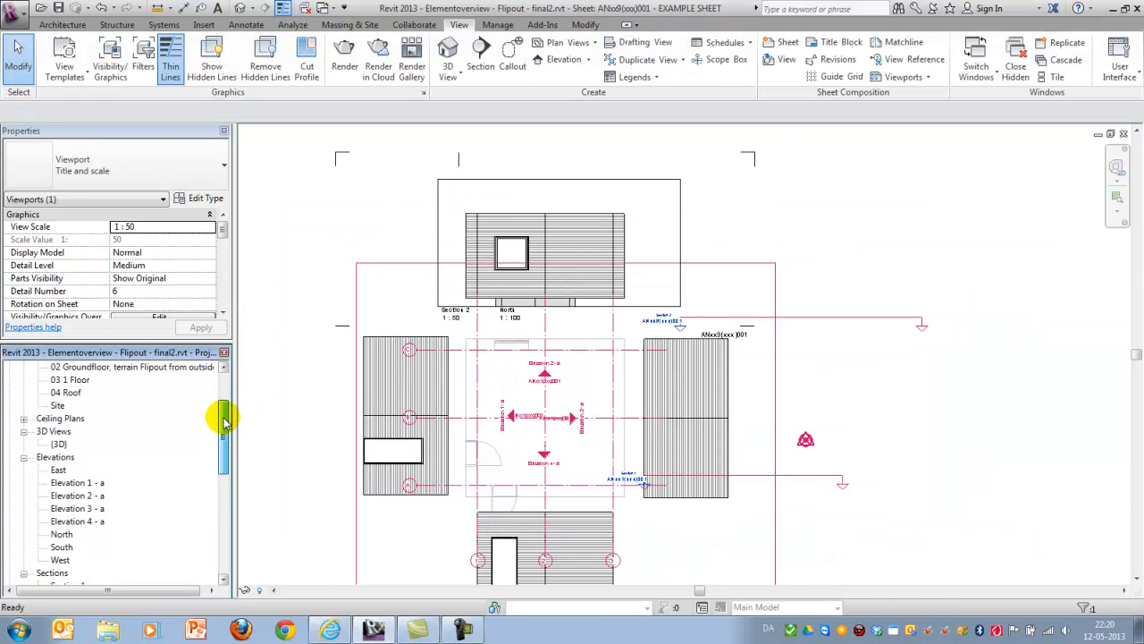
Return to the ground floor flip-out plan view and scroll through it
double_click(136, 419)
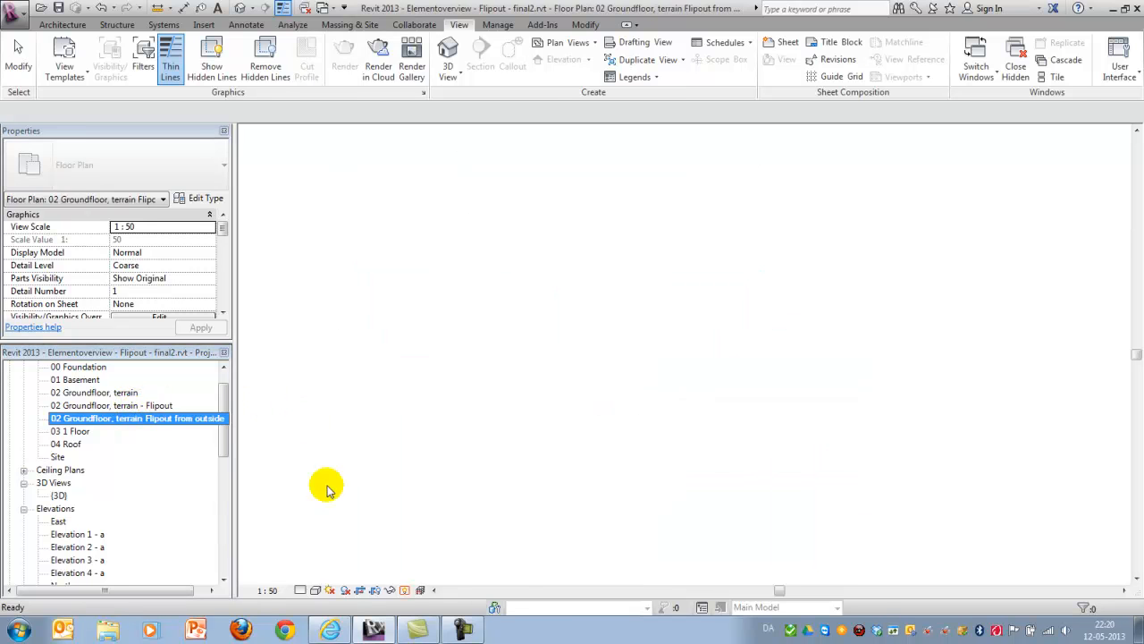
double_click(136, 418)
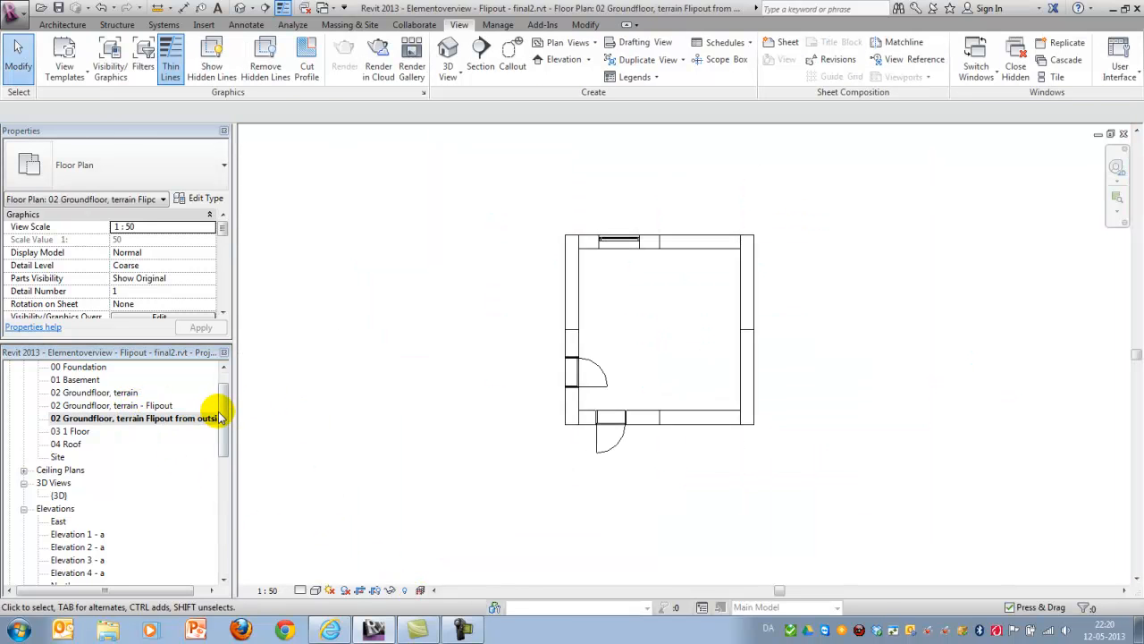
scroll("down", 3)
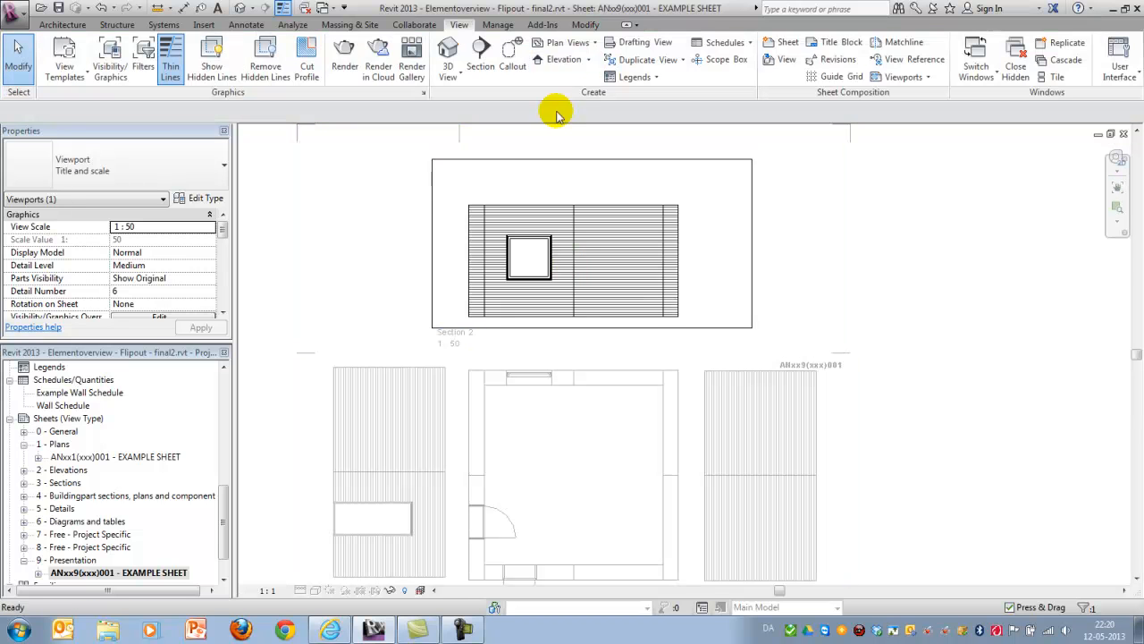
Move the Section 2 viewport down so its hatched wall sits just above the floor plan
left_click(475, 277)
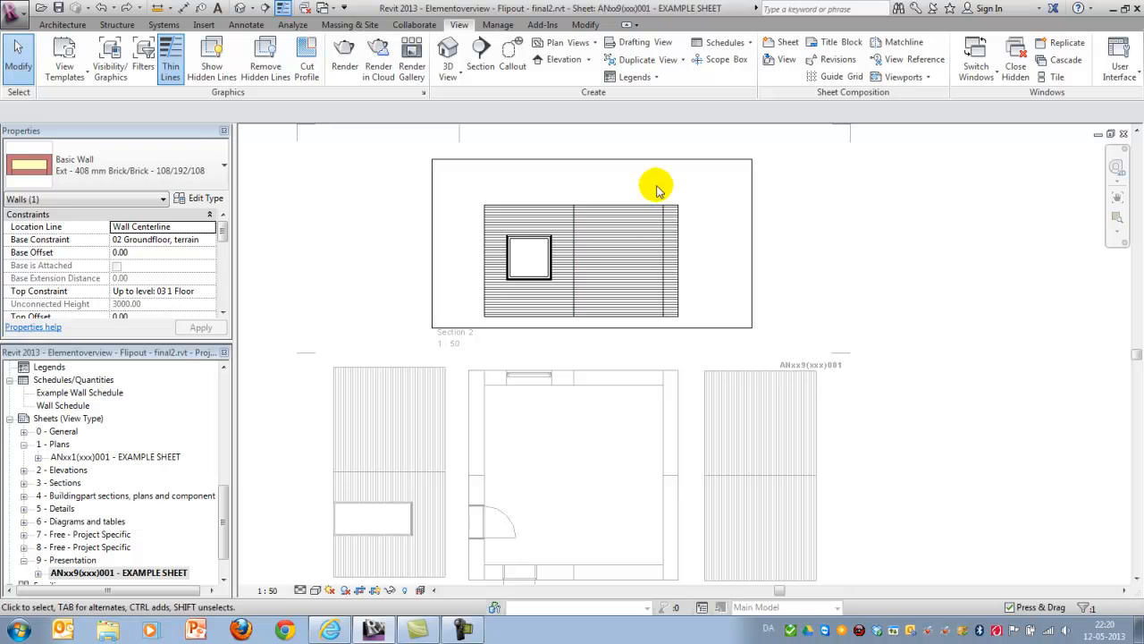
left_click(680, 263)
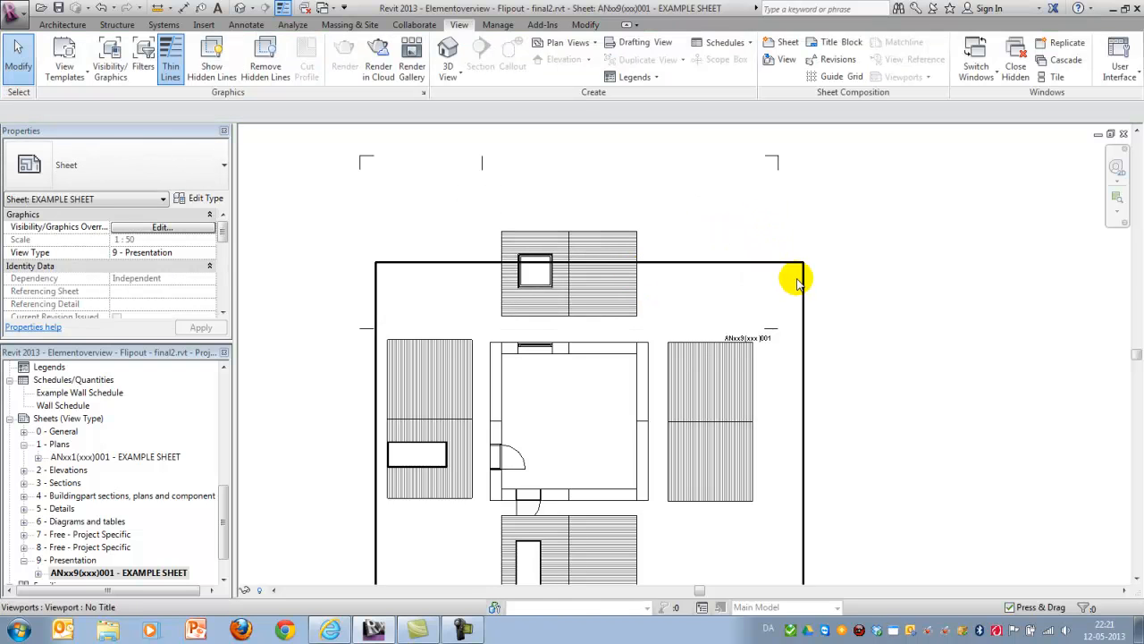
left_click(766, 343)
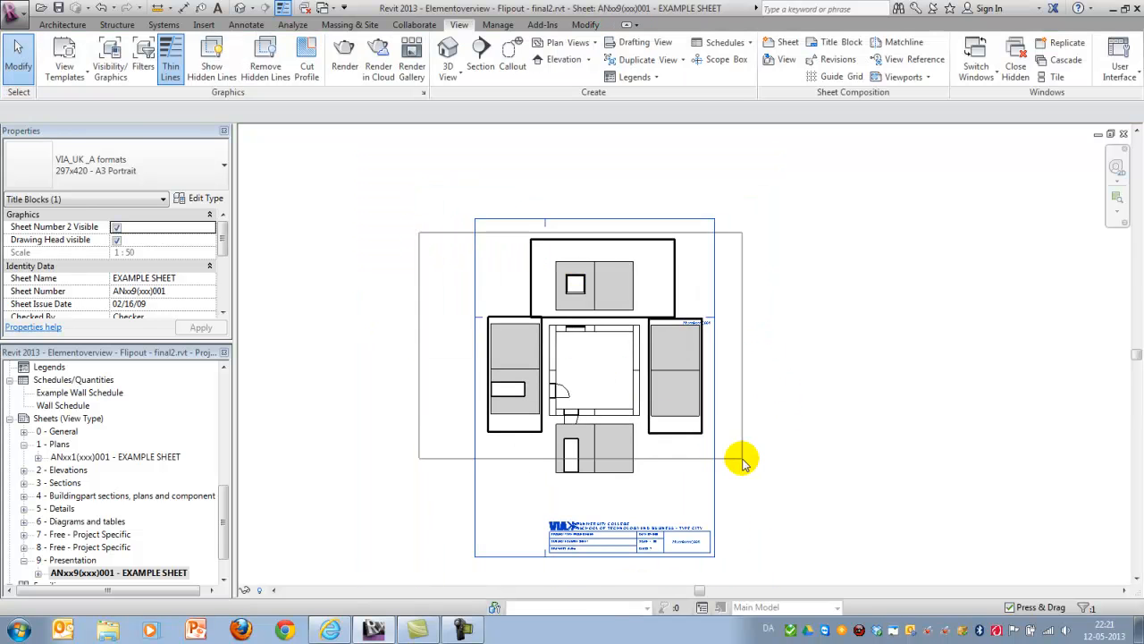
left_click(742, 461)
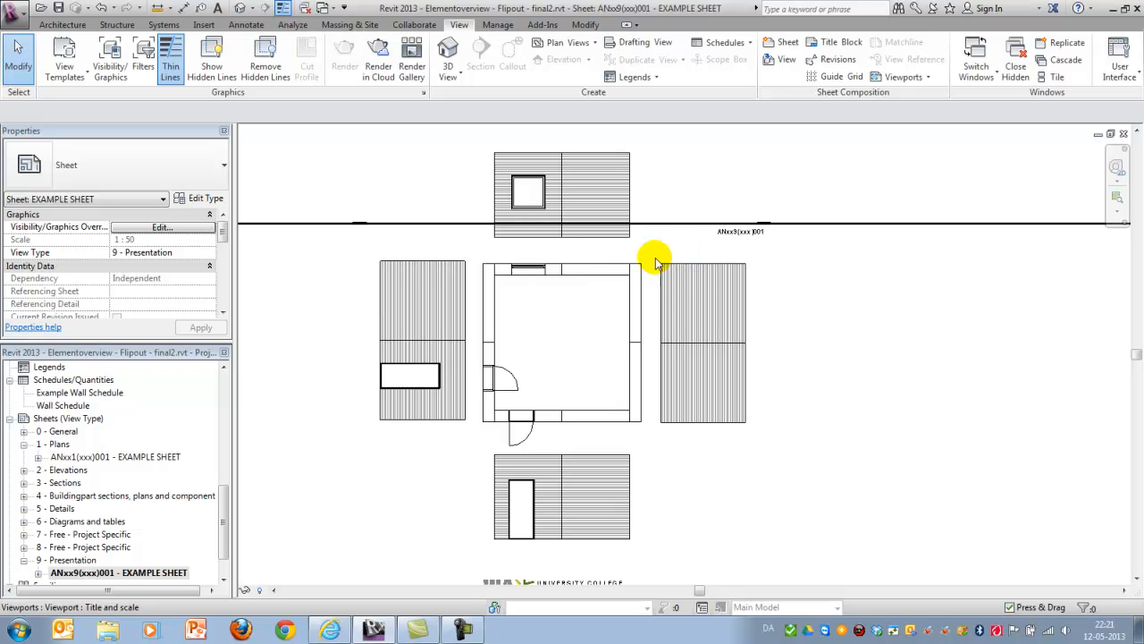
mouse_move(590, 357)
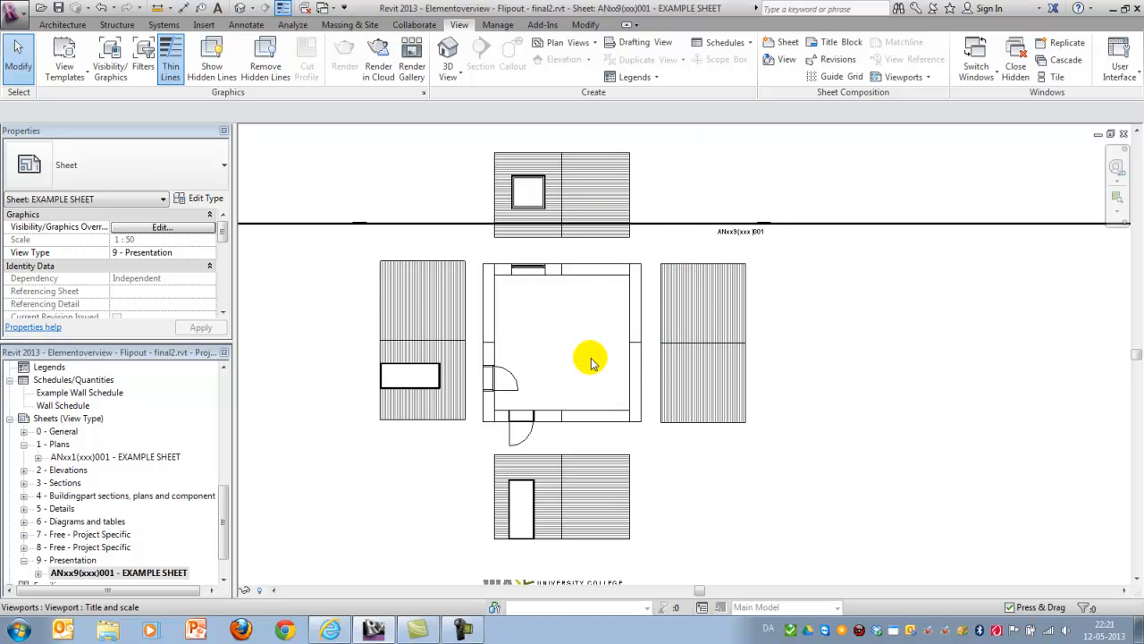
mouse_move(499, 297)
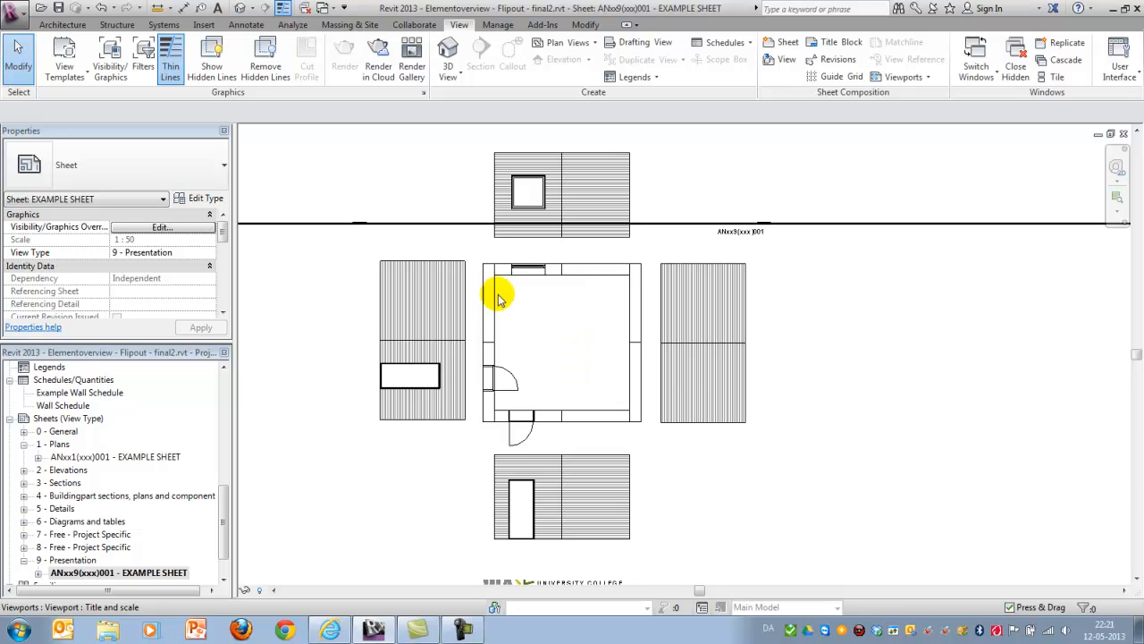